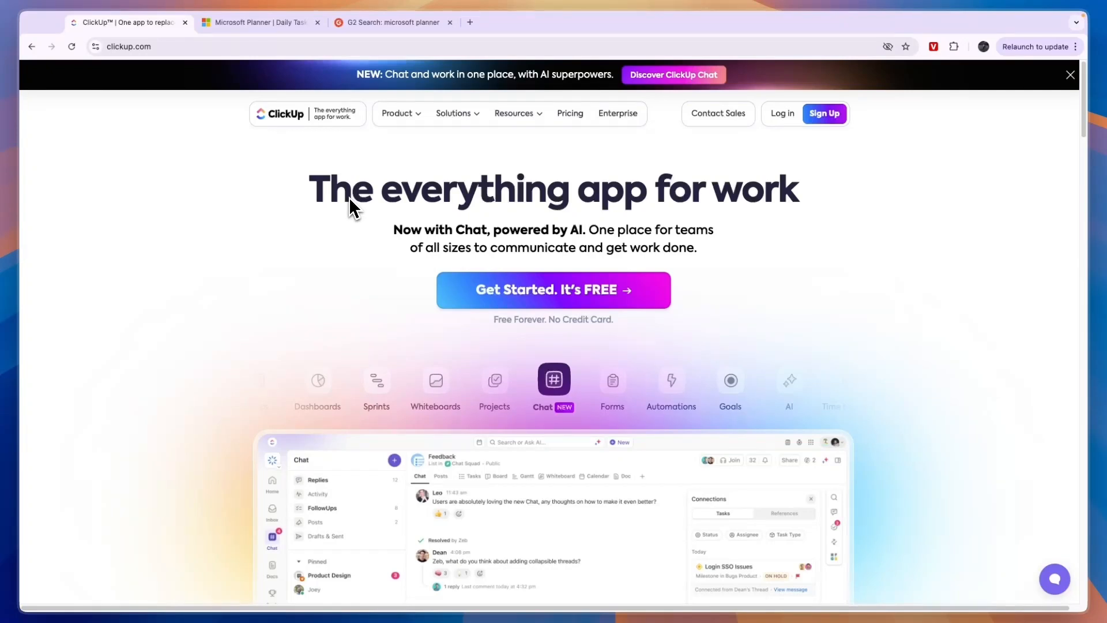
# Step: Glance at the Microsoft Planner tab, then expand ClickUp's Product capabilities overview from the homepage navigation
pyautogui.click(260, 22)
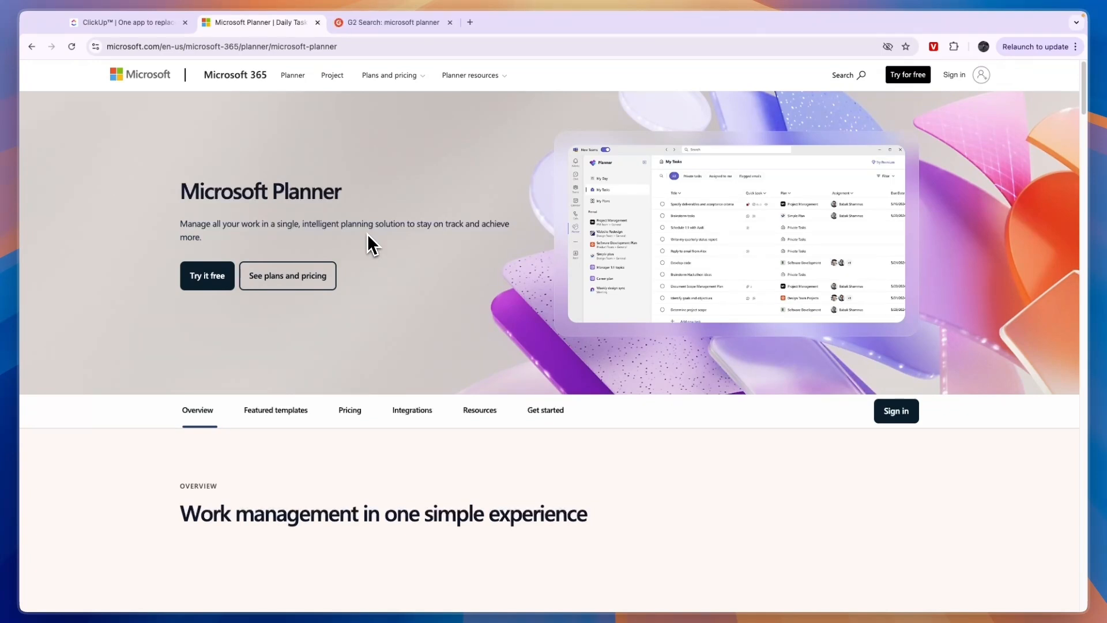
pyautogui.click(132, 21)
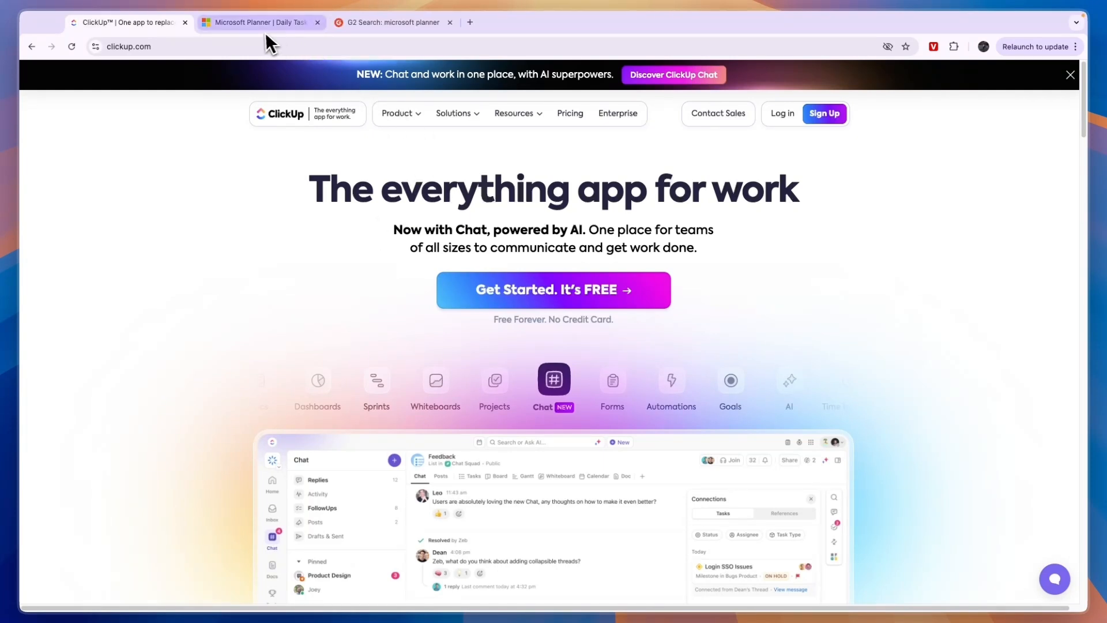
pyautogui.scroll(-3)
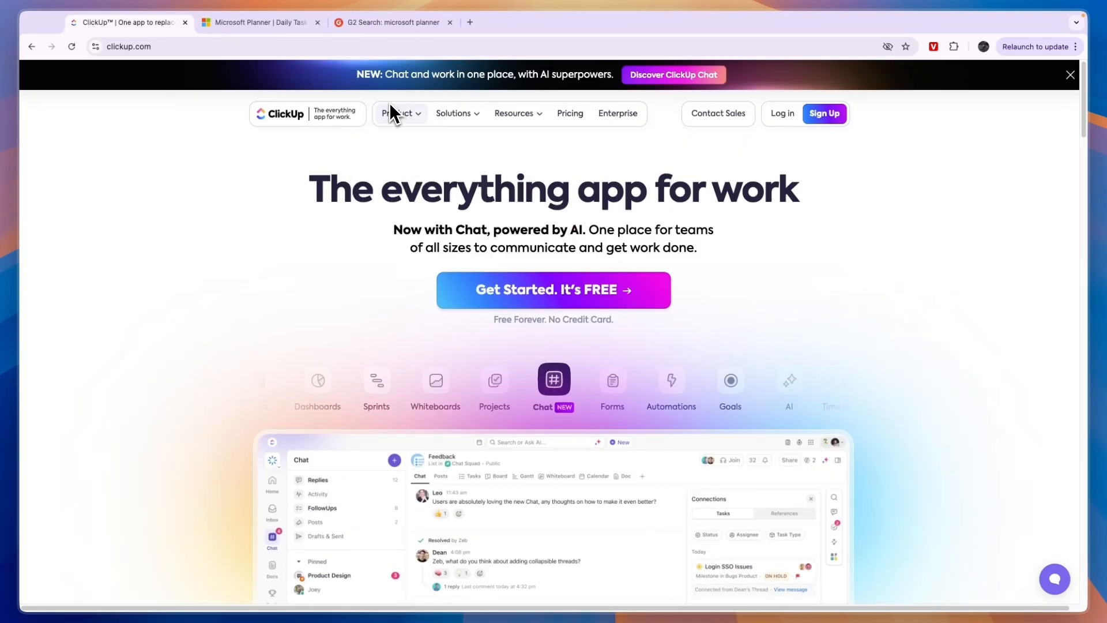
pyautogui.click(401, 113)
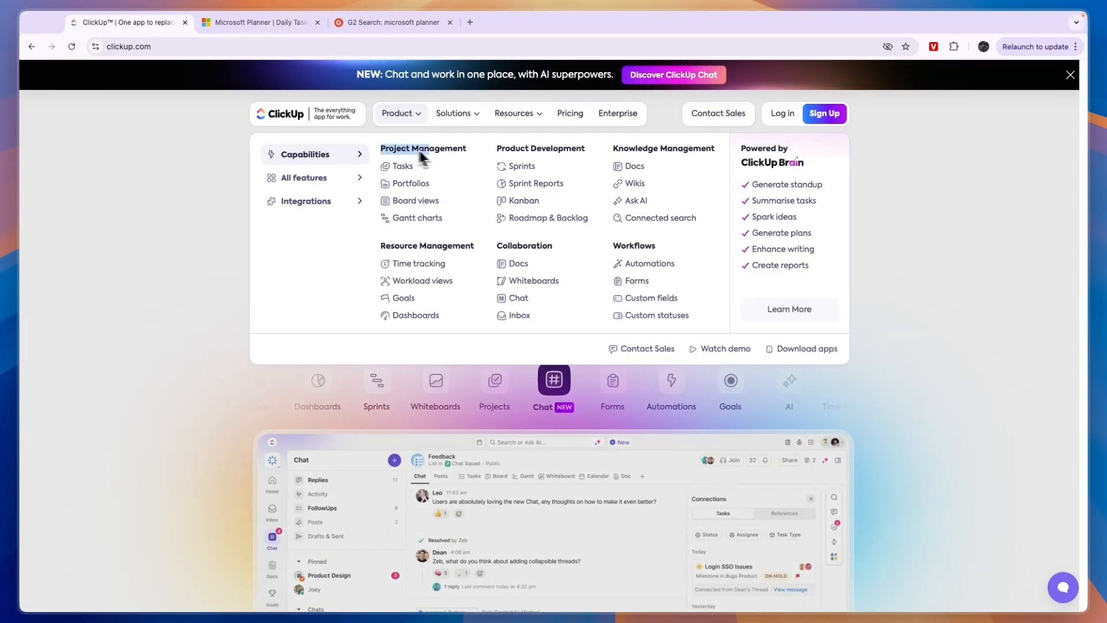
pyautogui.moveTo(410, 173)
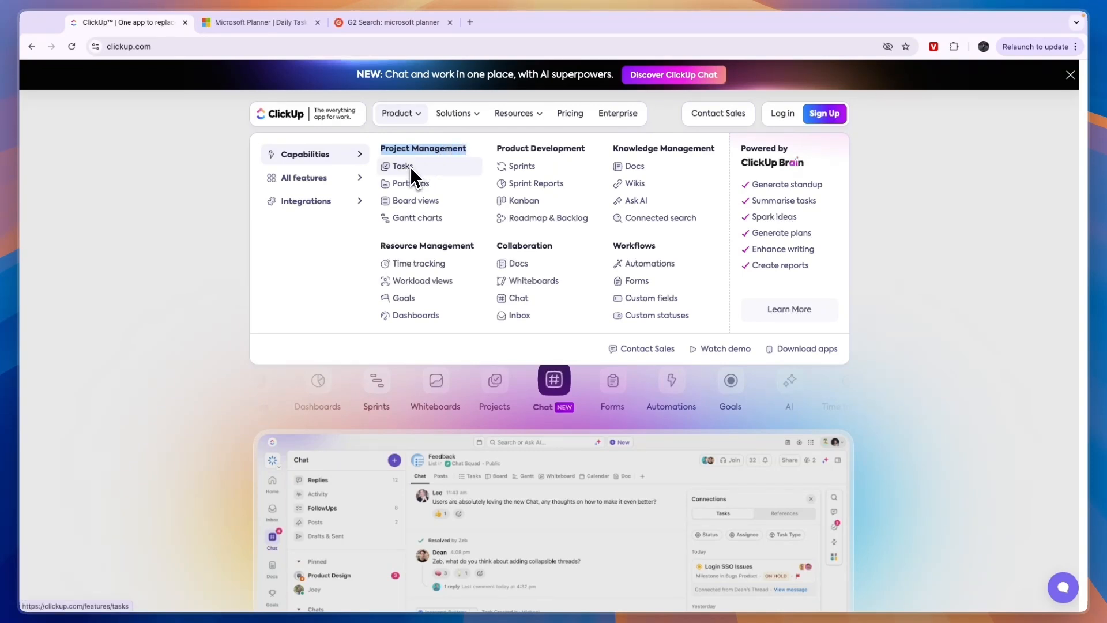
pyautogui.moveTo(398, 227)
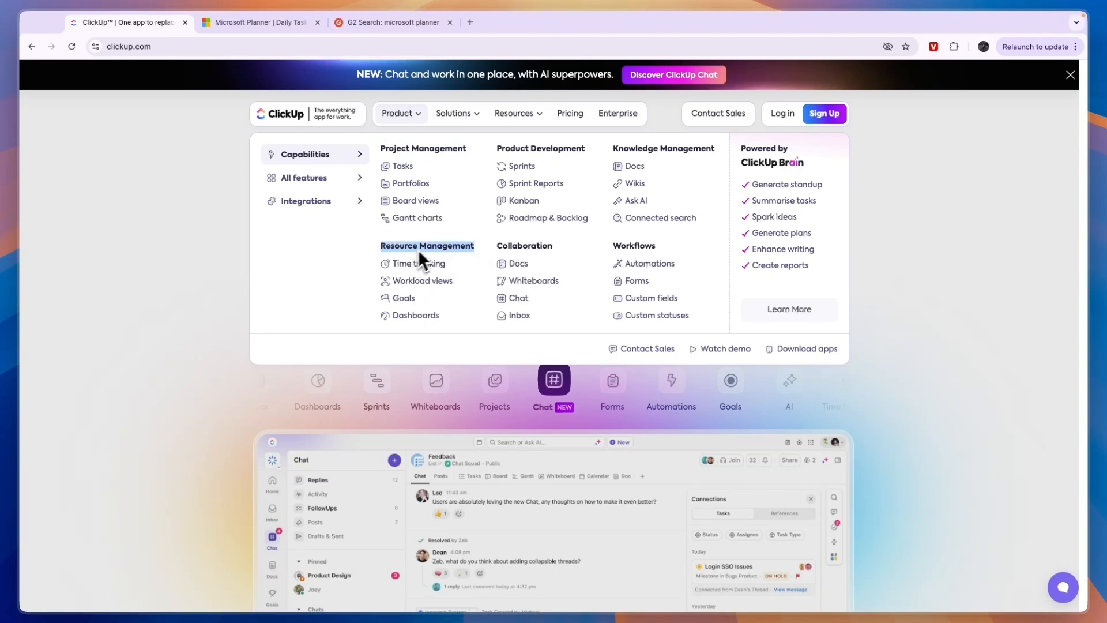
pyautogui.moveTo(495, 157)
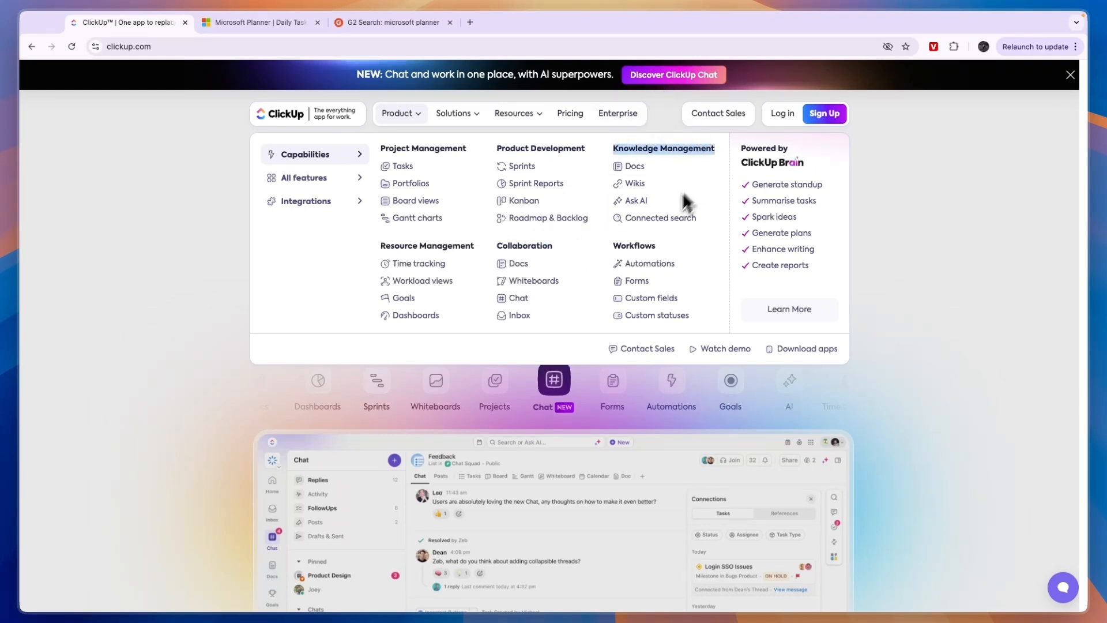
pyautogui.moveTo(652, 272)
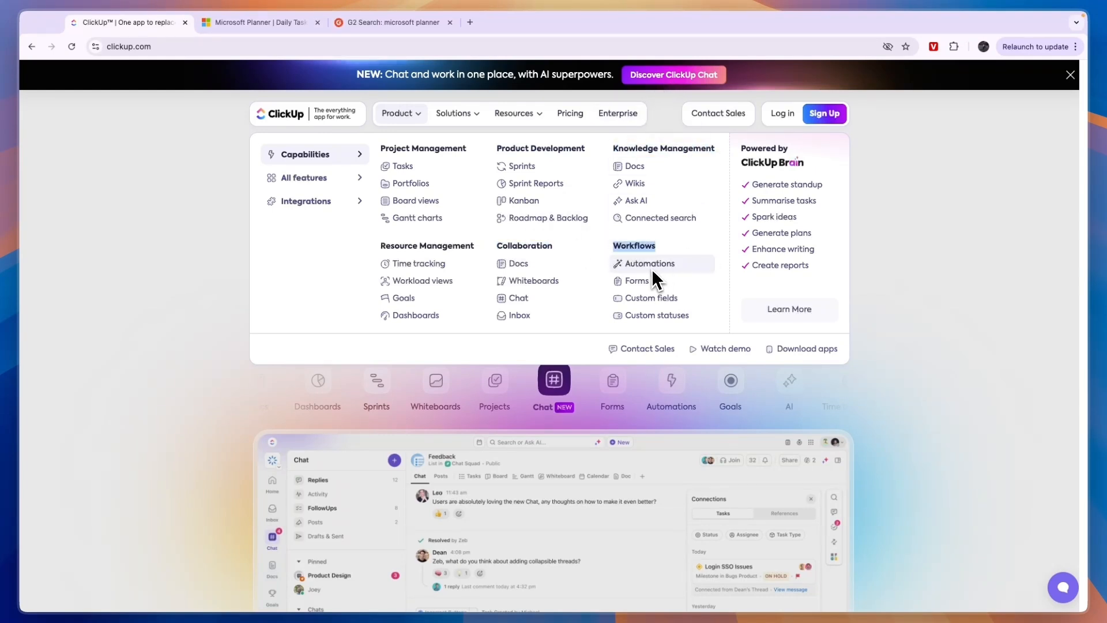
pyautogui.moveTo(650, 307)
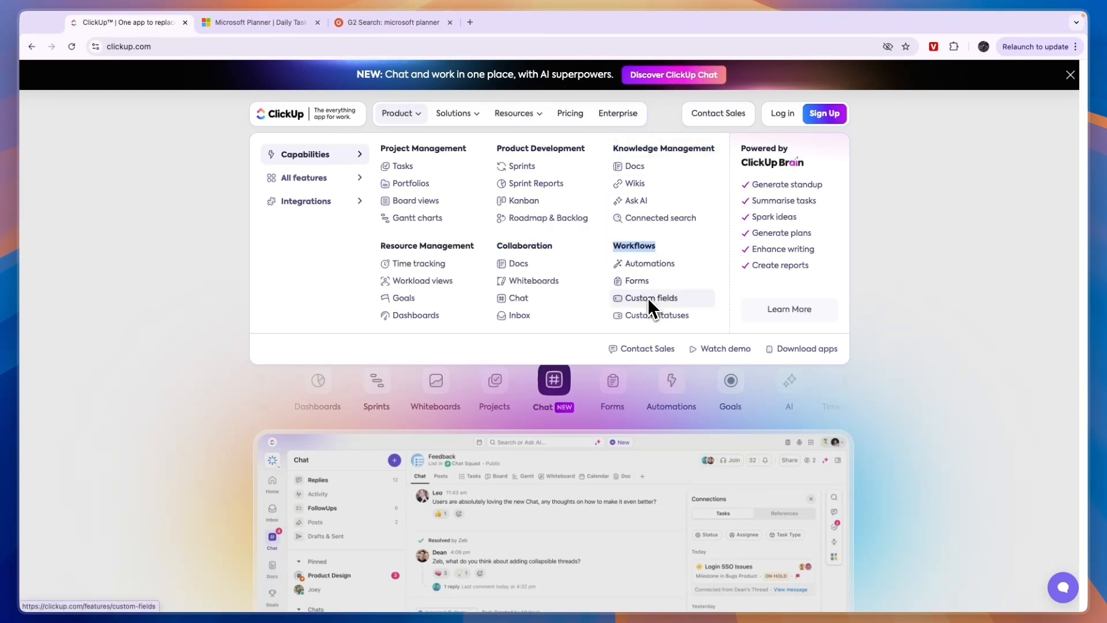
pyautogui.moveTo(643, 148)
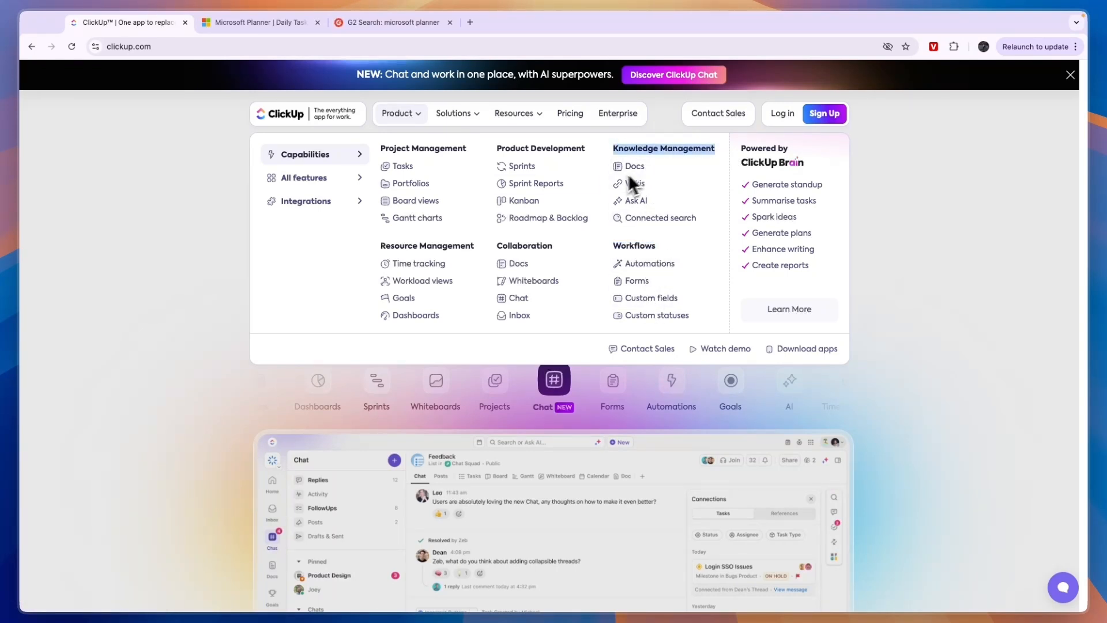
pyautogui.moveTo(616, 153)
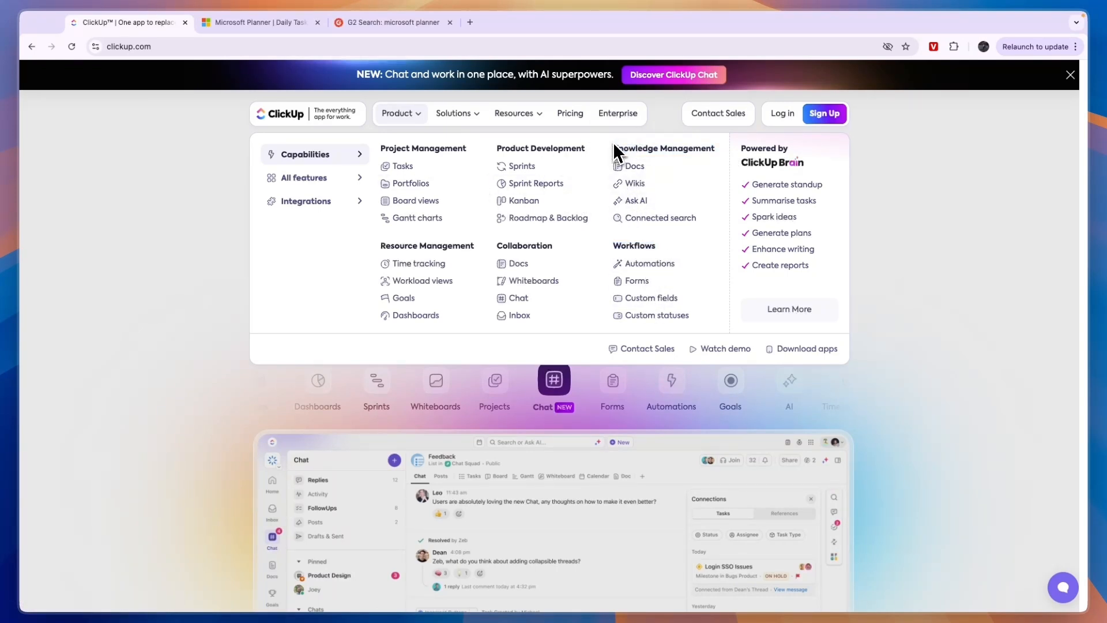
# Step: Review Microsoft Planner's overview, expanding the 'Accomplish more today' and 'Access work faster' sections
pyautogui.click(259, 22)
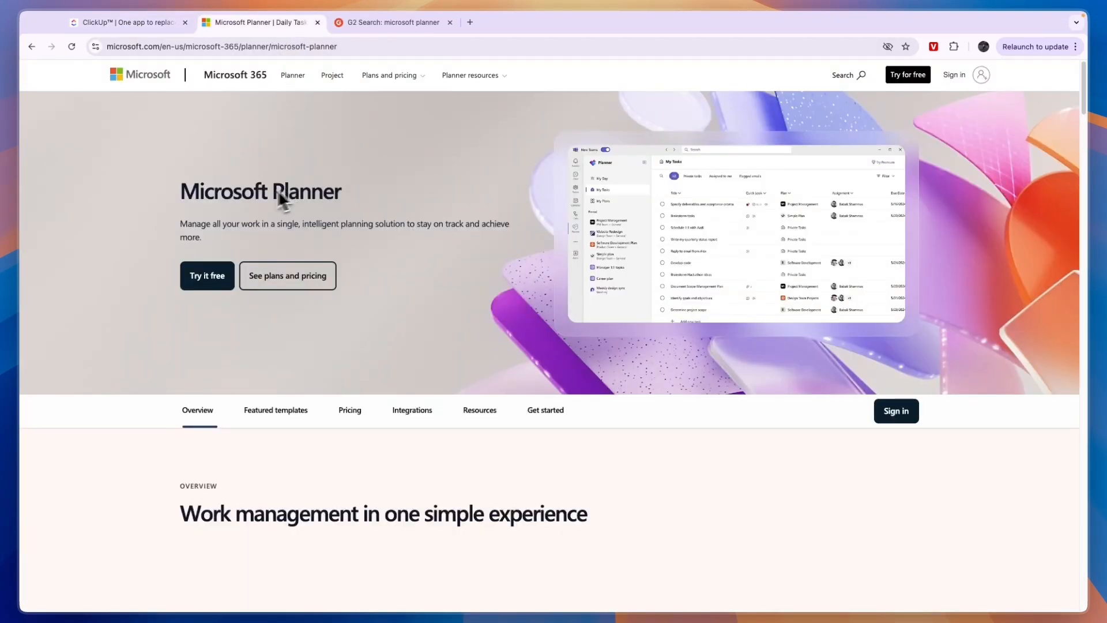
pyautogui.scroll(-3)
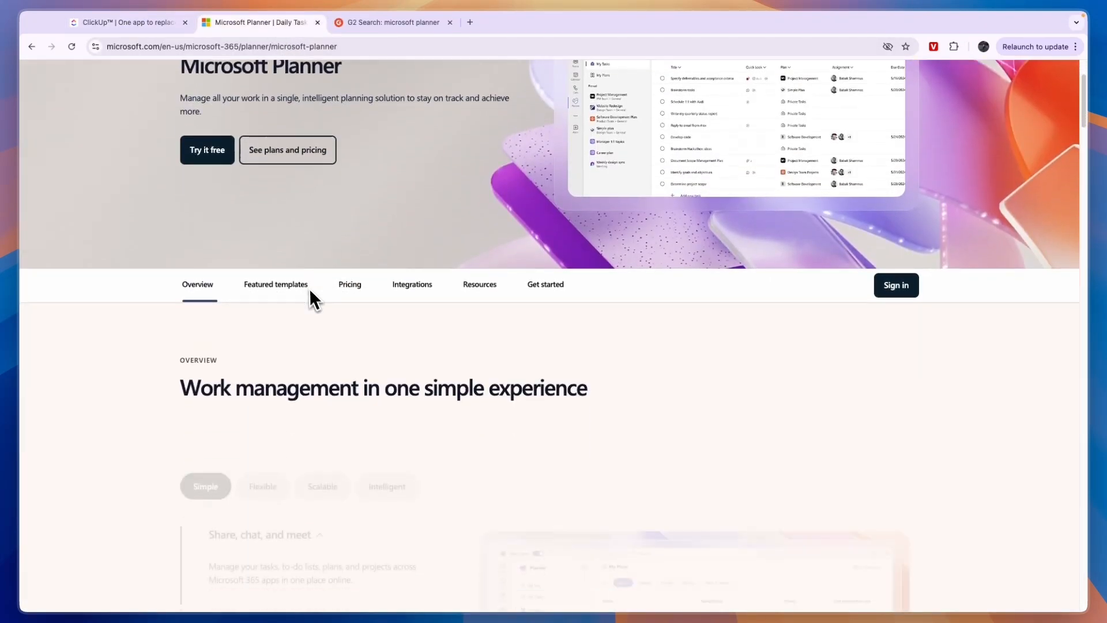
pyautogui.scroll(-3)
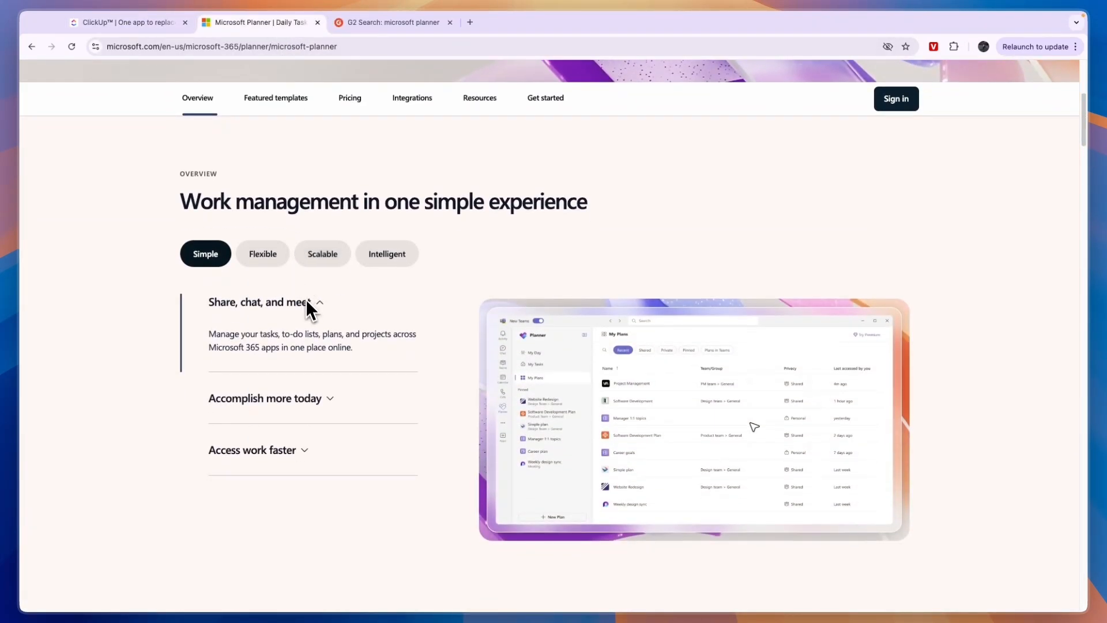
pyautogui.moveTo(289, 350)
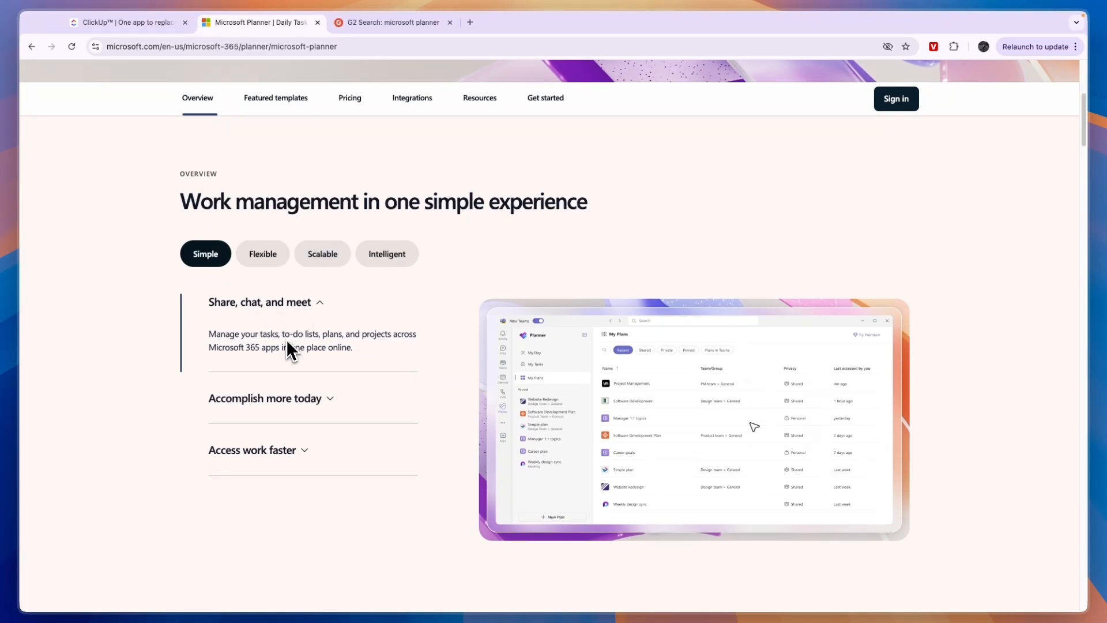
pyautogui.moveTo(292, 397)
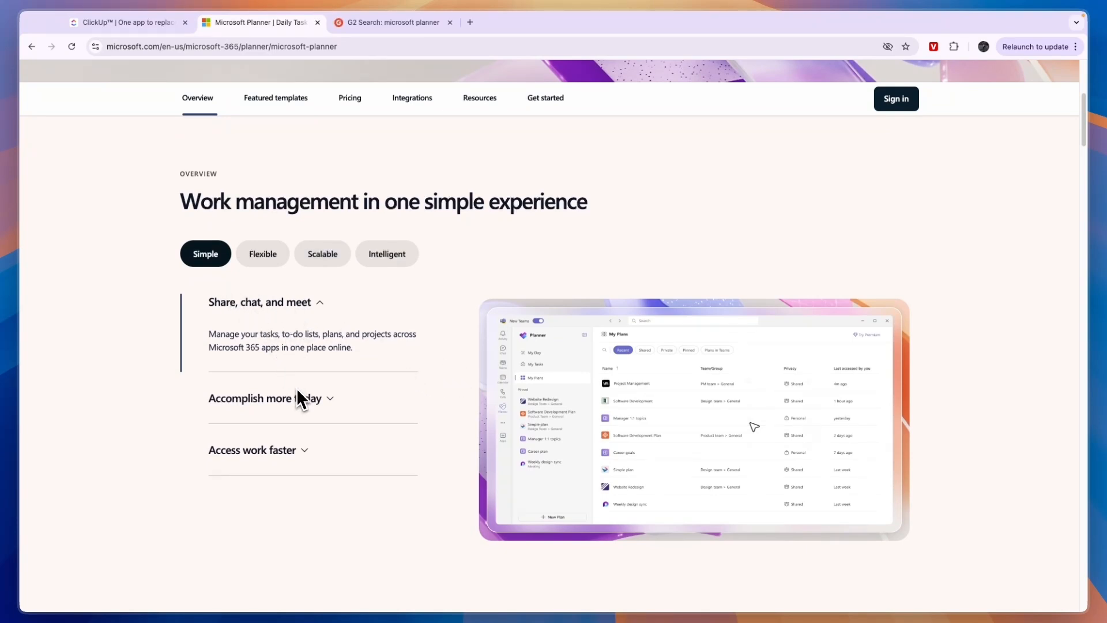
pyautogui.click(265, 397)
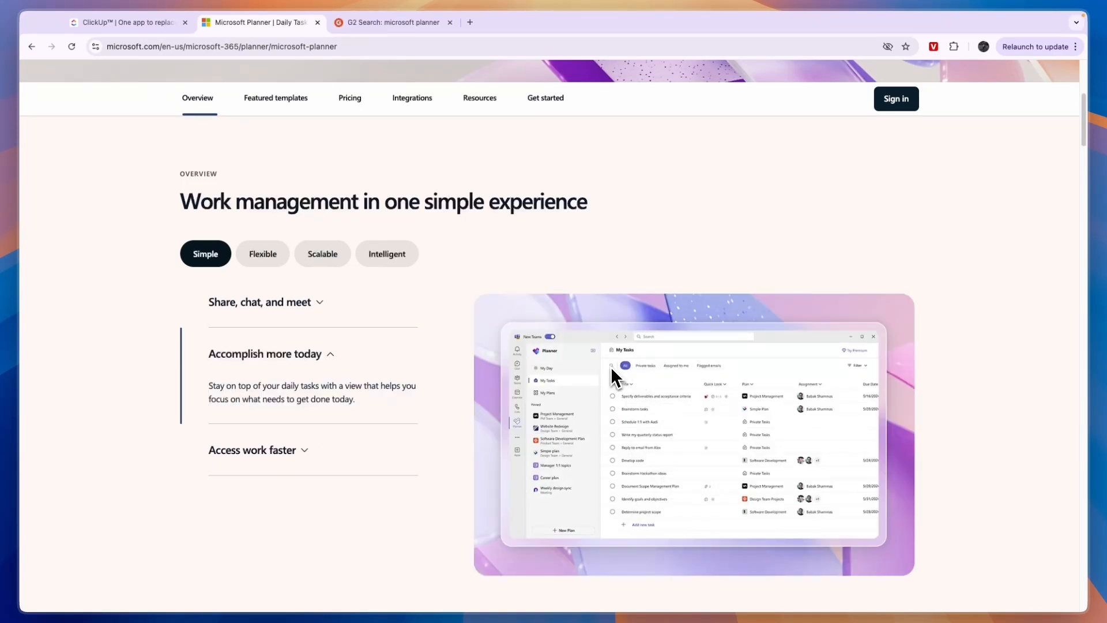
pyautogui.moveTo(595, 425)
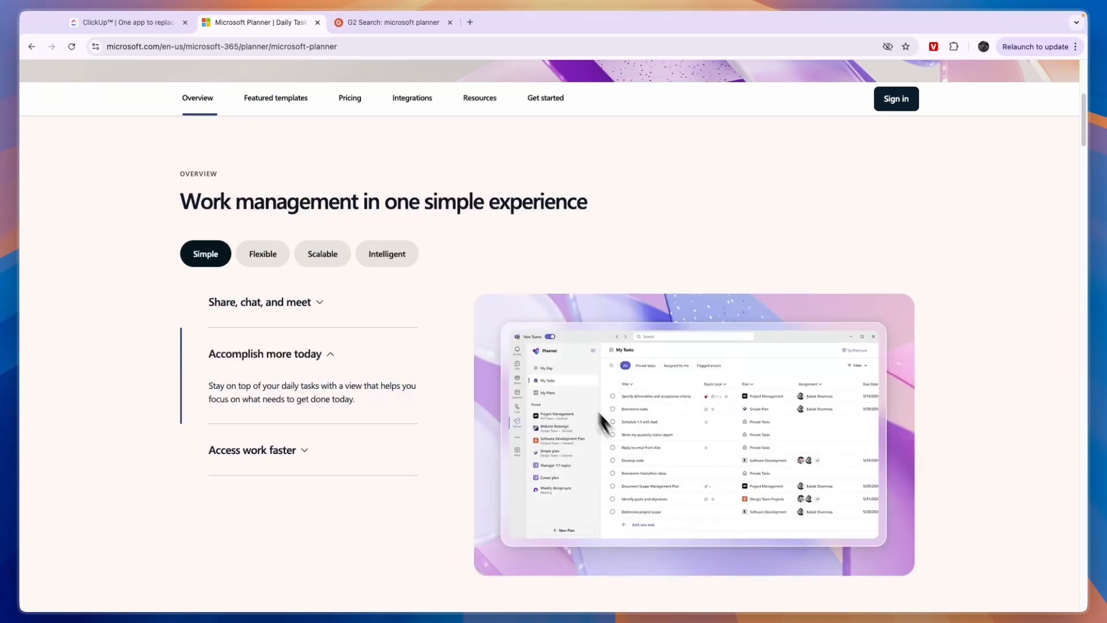
pyautogui.moveTo(263, 454)
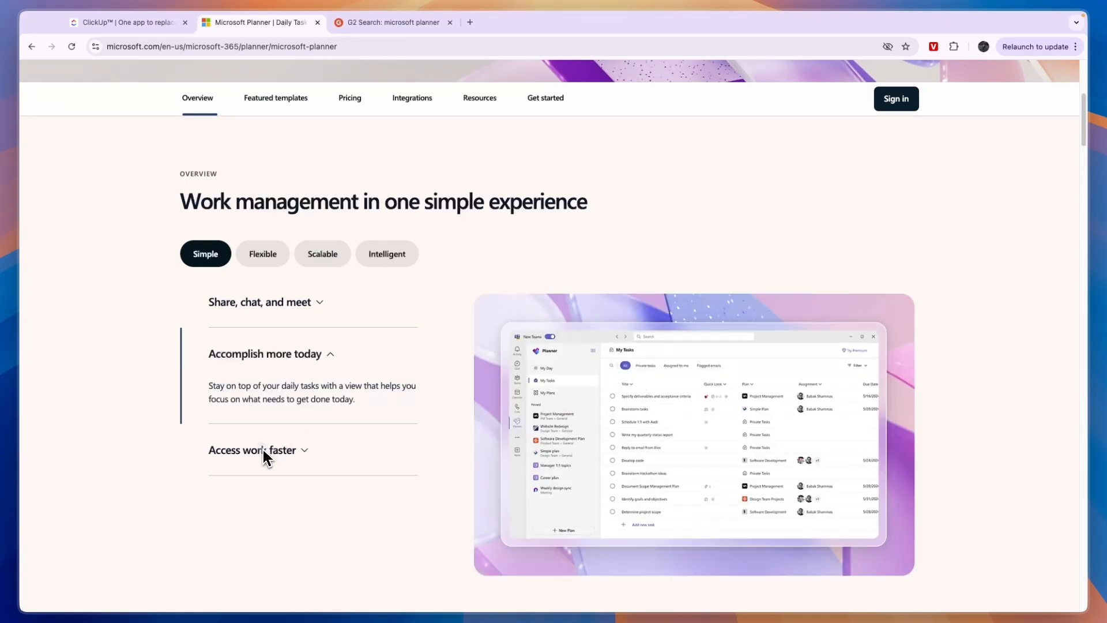
pyautogui.click(275, 97)
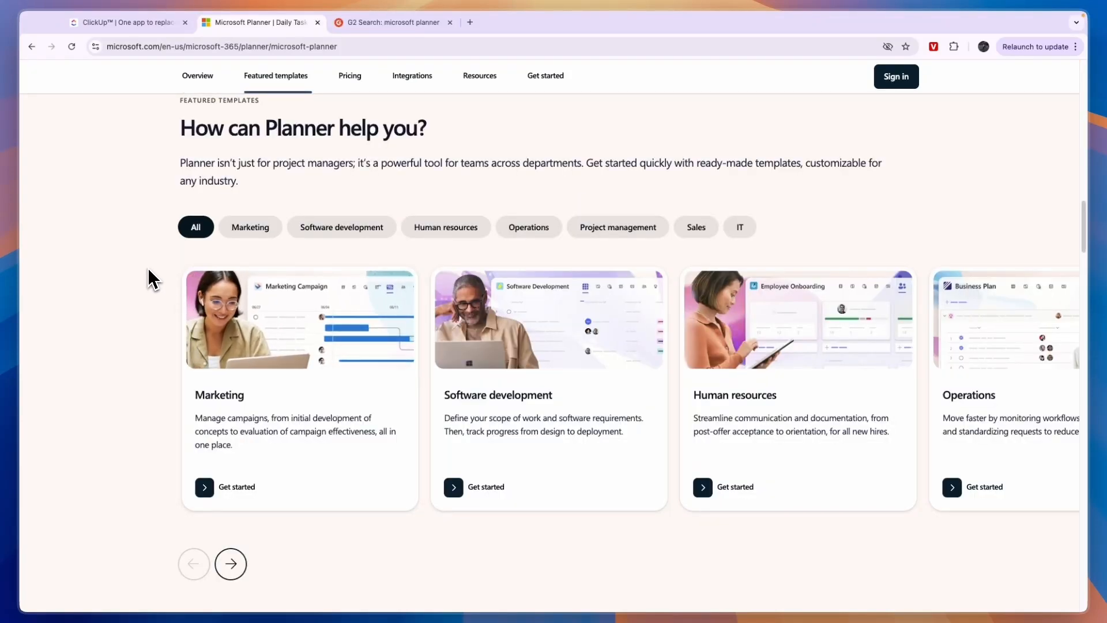
# Step: Cycle the featured templates through Marketing, Software development, Operations and Project management
pyautogui.click(251, 227)
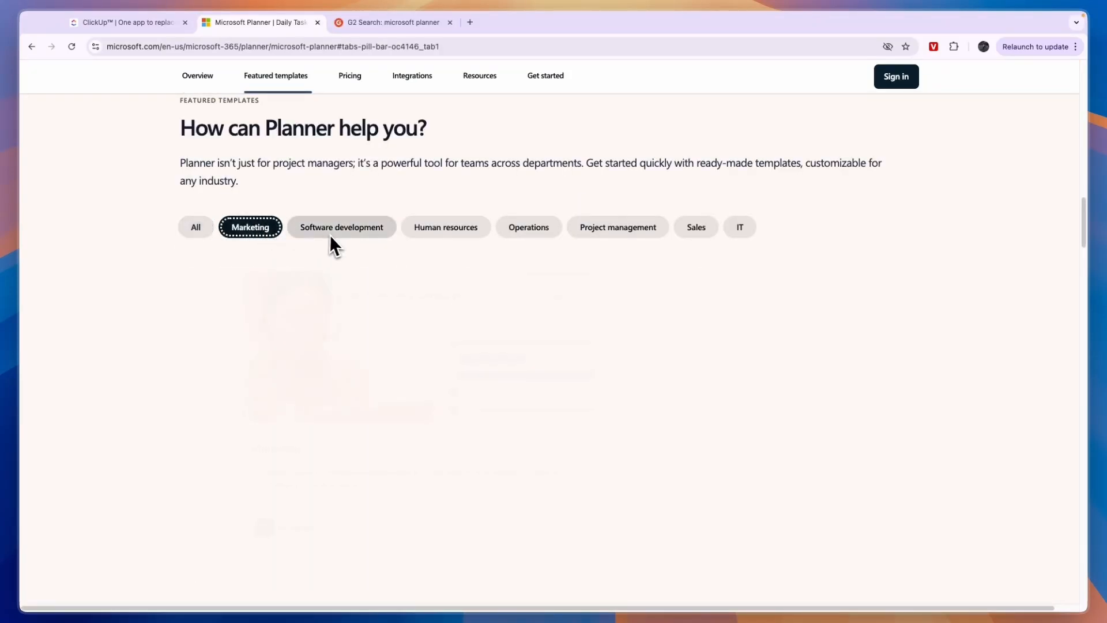
pyautogui.click(341, 227)
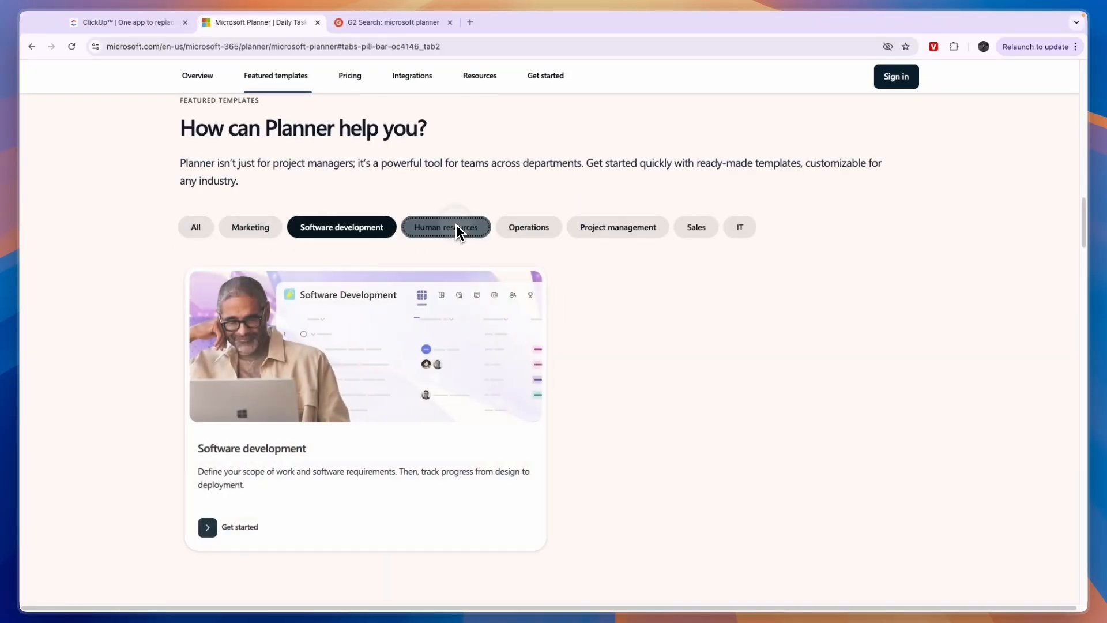
pyautogui.click(528, 228)
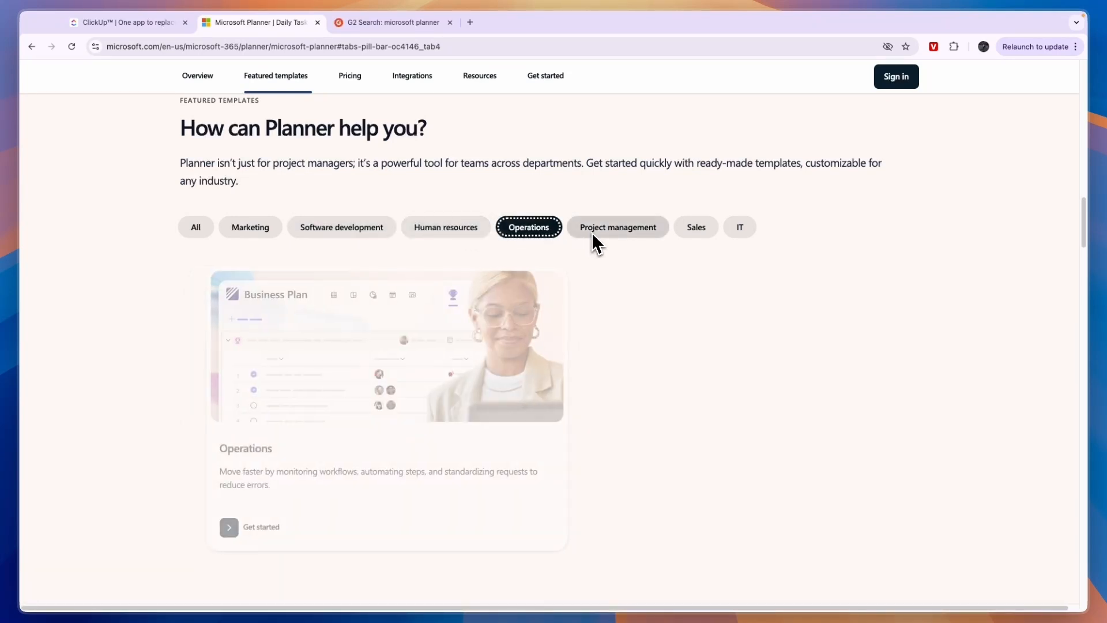
pyautogui.click(697, 227)
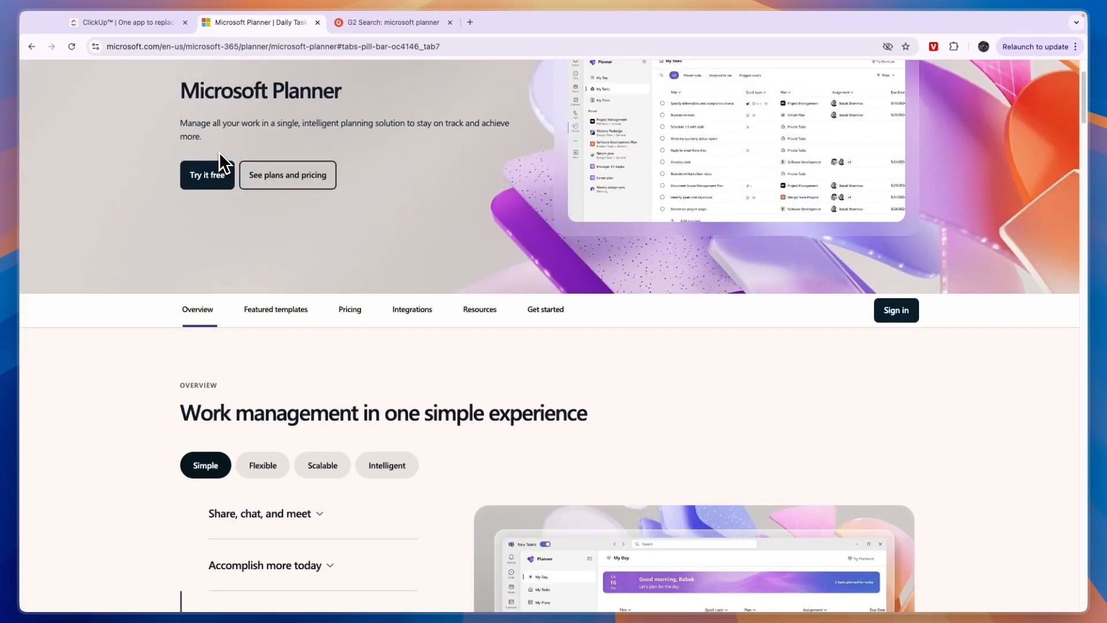
pyautogui.click(350, 309)
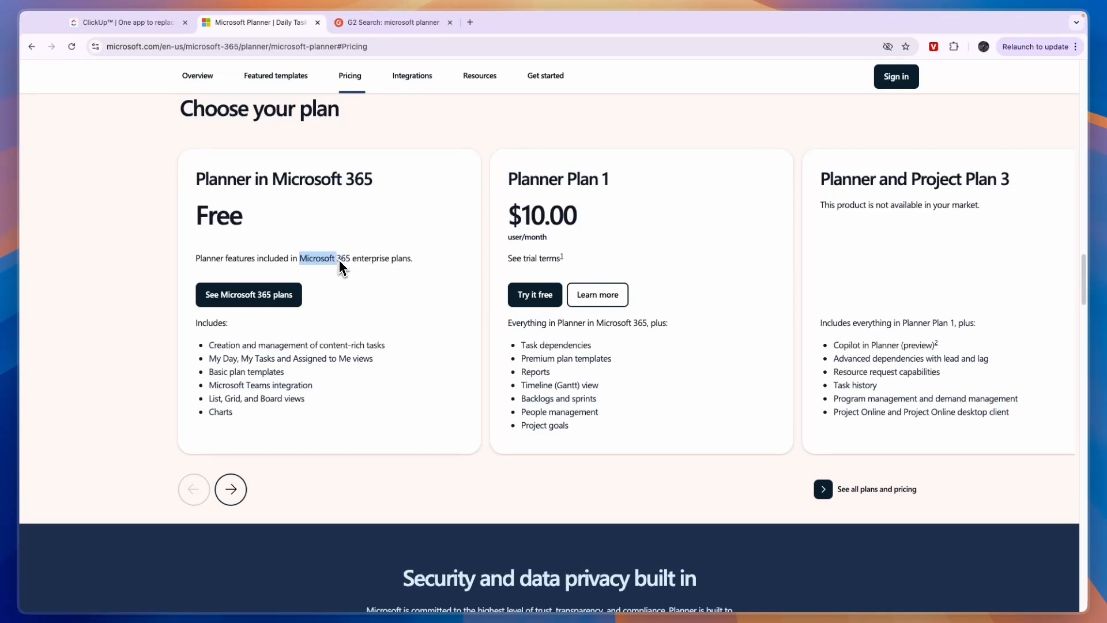
pyautogui.moveTo(300, 257); pyautogui.dragTo(399, 257)
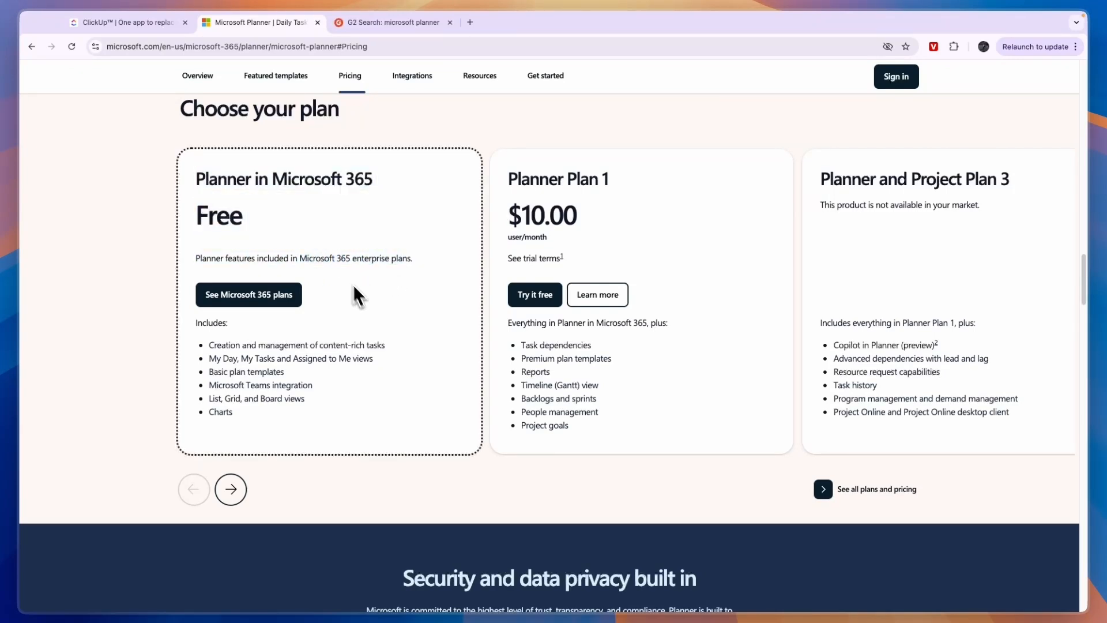
pyautogui.moveTo(353, 336)
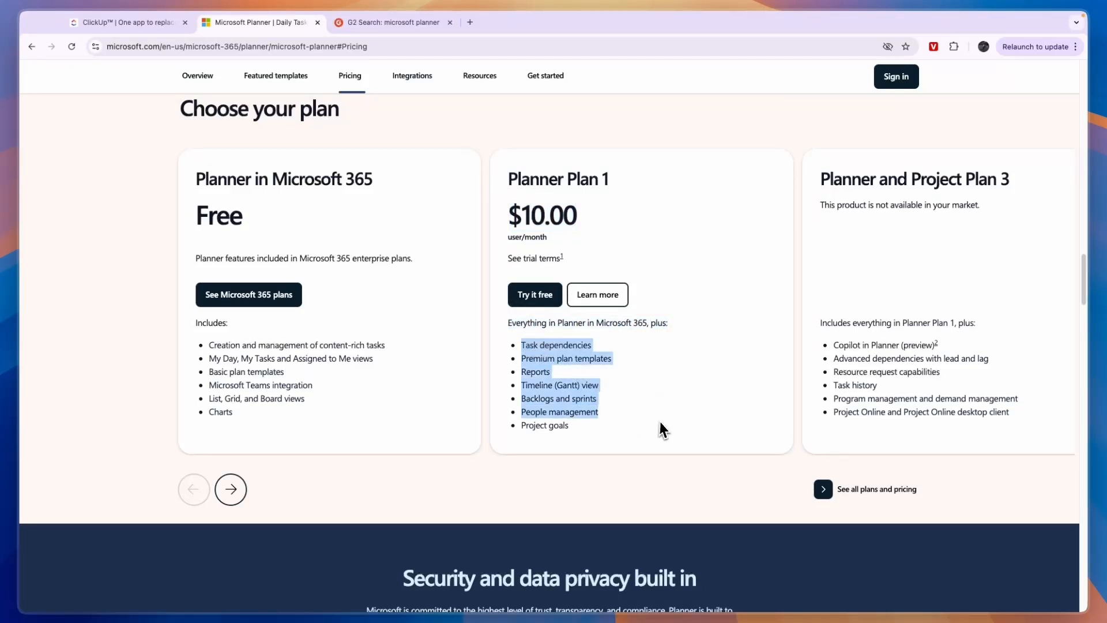
# Step: View the full Planner plan comparison and its one-time purchase Project Standard and Professional 2021 editions
pyautogui.click(876, 489)
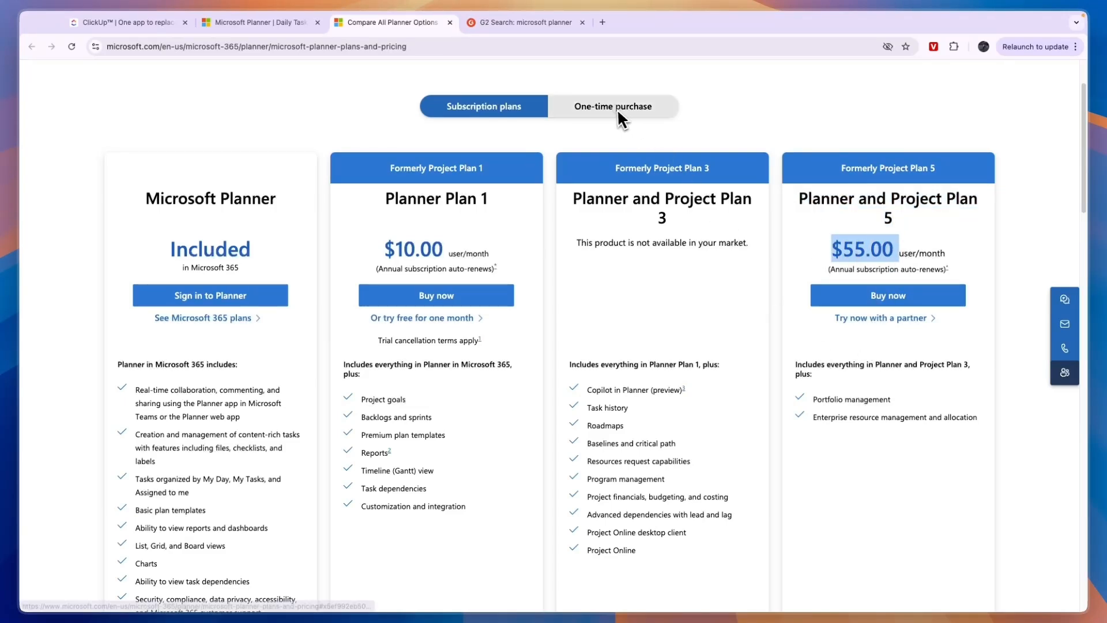
pyautogui.click(613, 106)
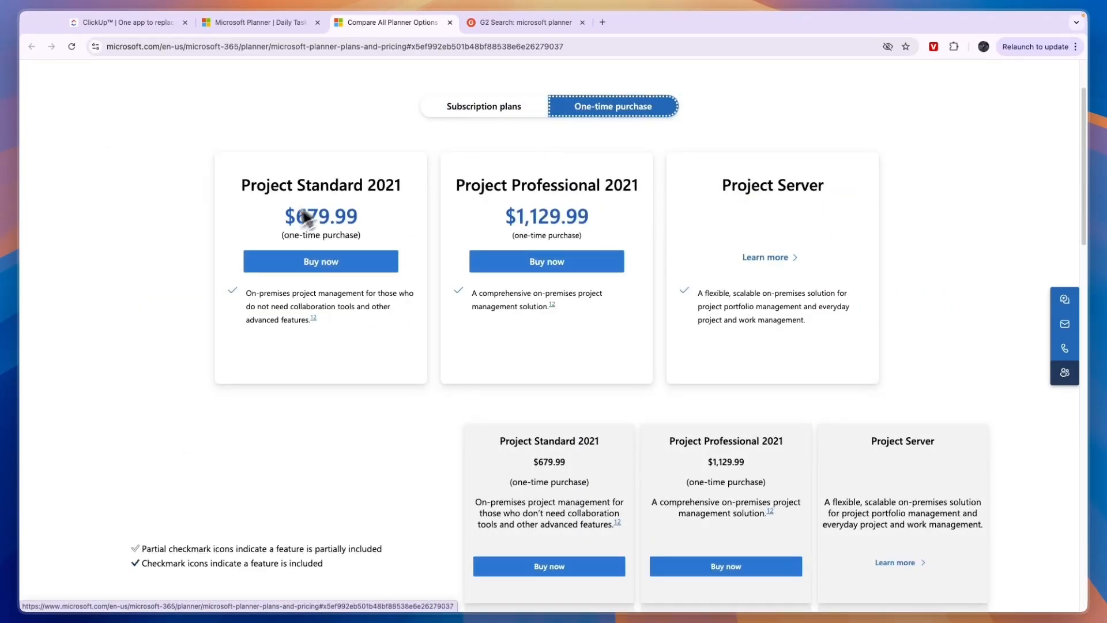
pyautogui.doubleClick(320, 217)
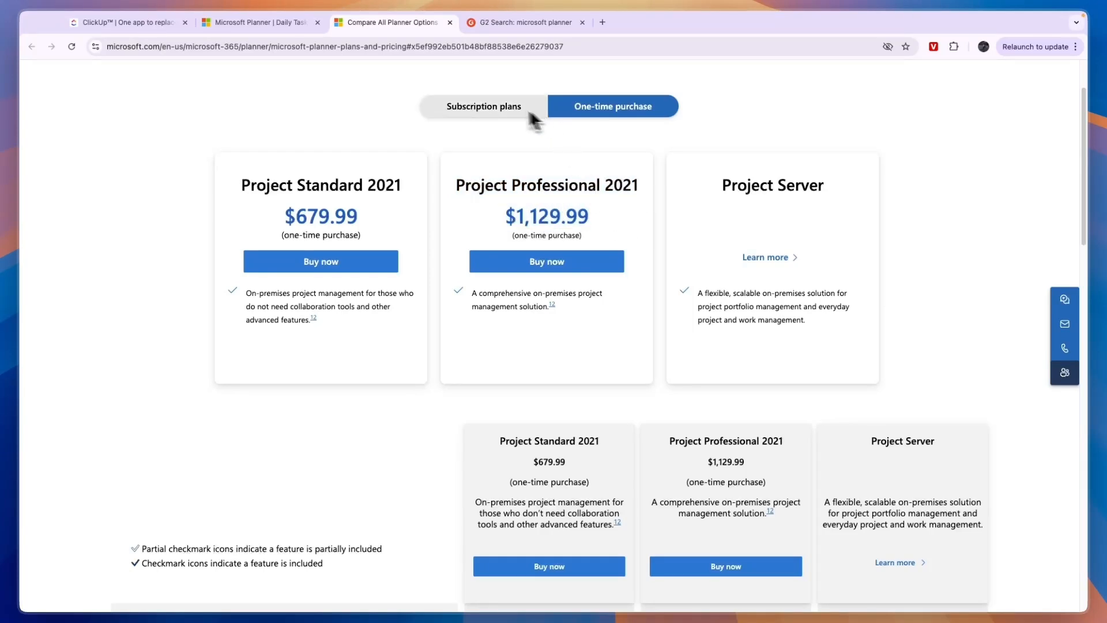
# Step: Show ClickUp's monthly pricing with Unlimited at $10 and Business at $19
pyautogui.click(126, 21)
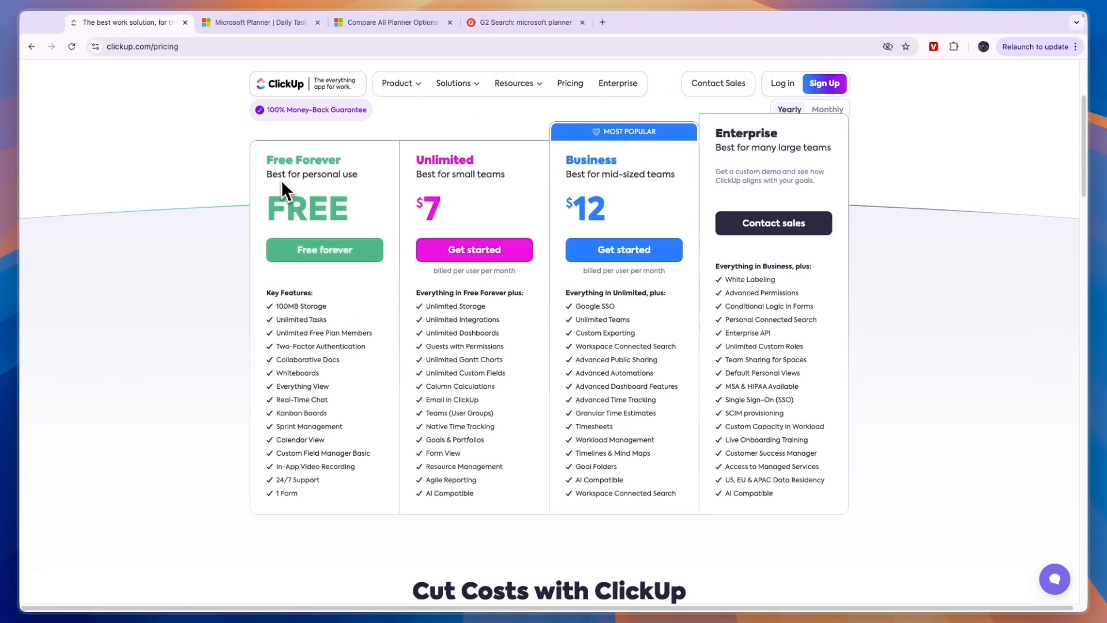
pyautogui.moveTo(360, 190)
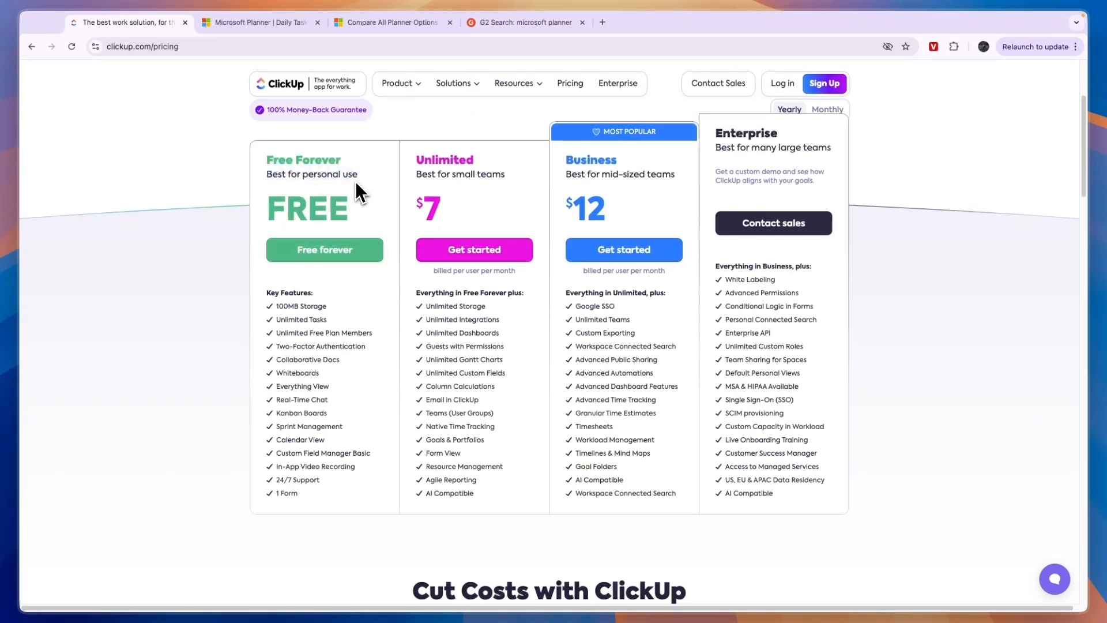
pyautogui.moveTo(326, 205)
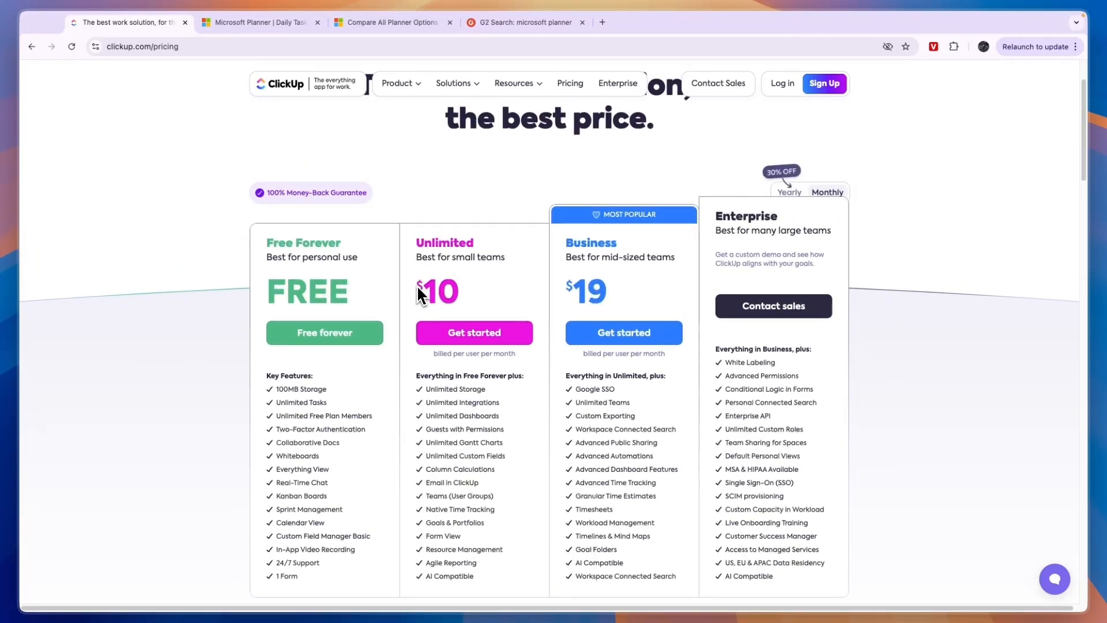
pyautogui.moveTo(420, 242); pyautogui.dragTo(459, 300)
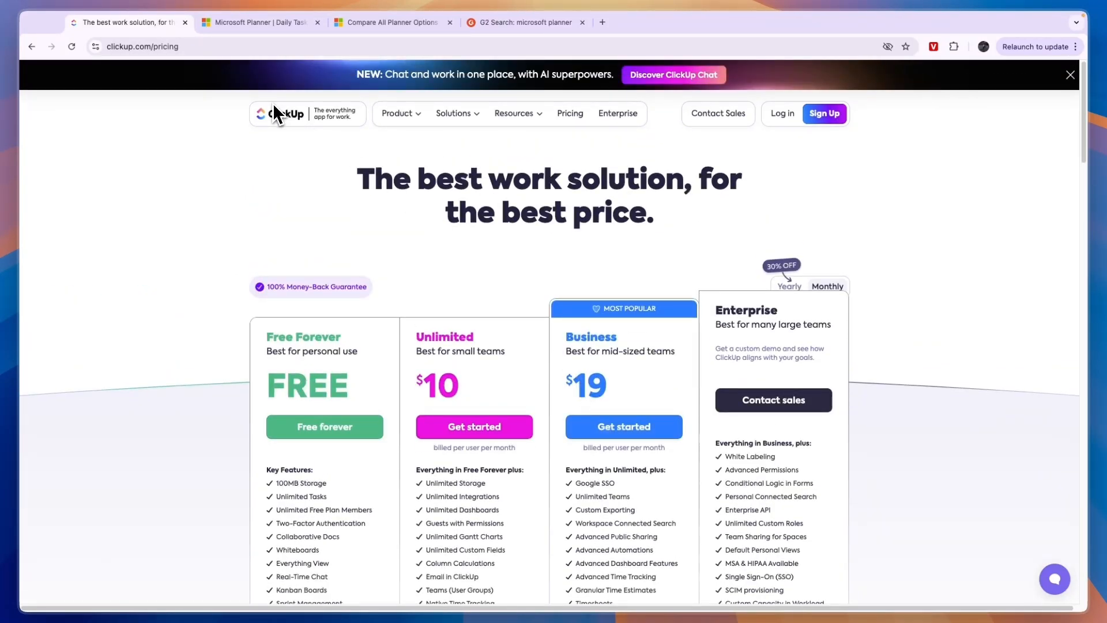
# Step: Compare against ClickUp pricing, then bring Planner's 'How can Planner help you?' IT templates into view
pyautogui.click(259, 22)
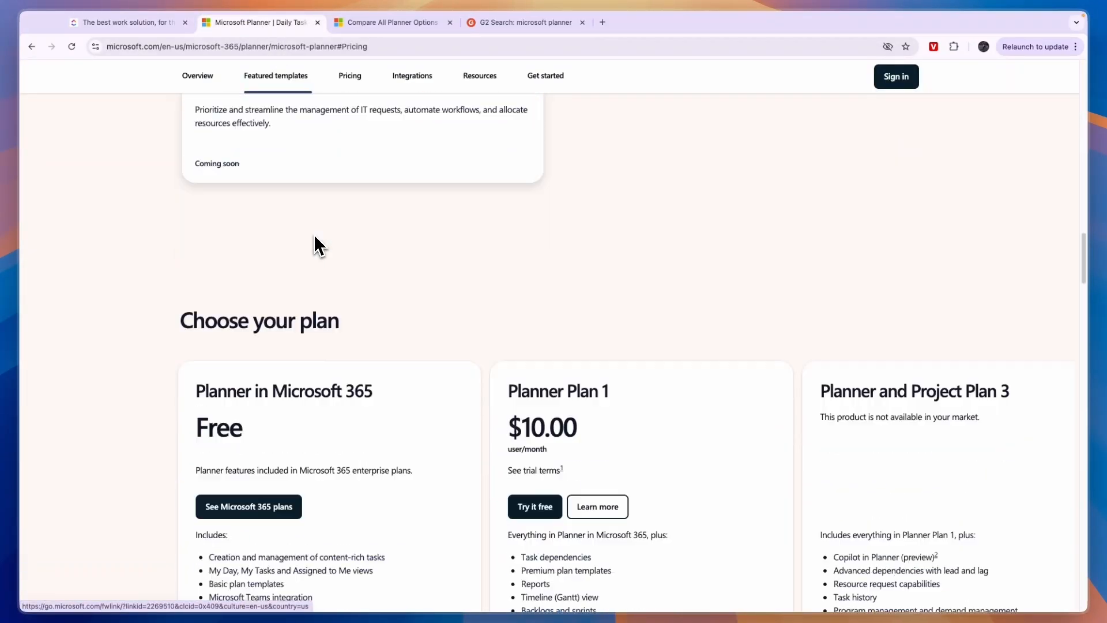
pyautogui.scroll(-3)
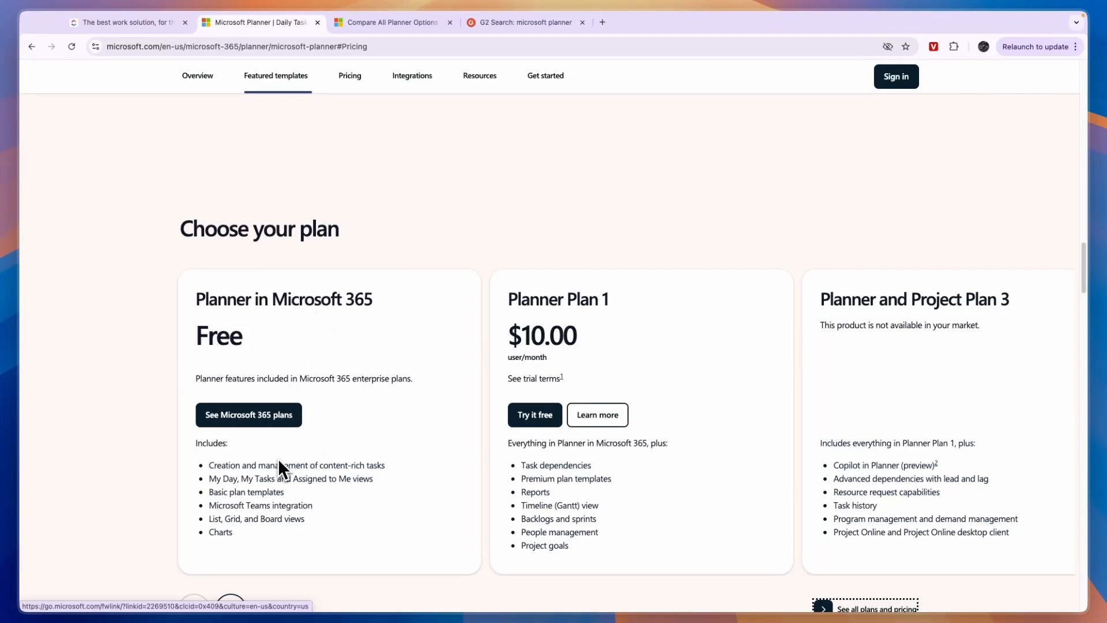
pyautogui.moveTo(207, 496)
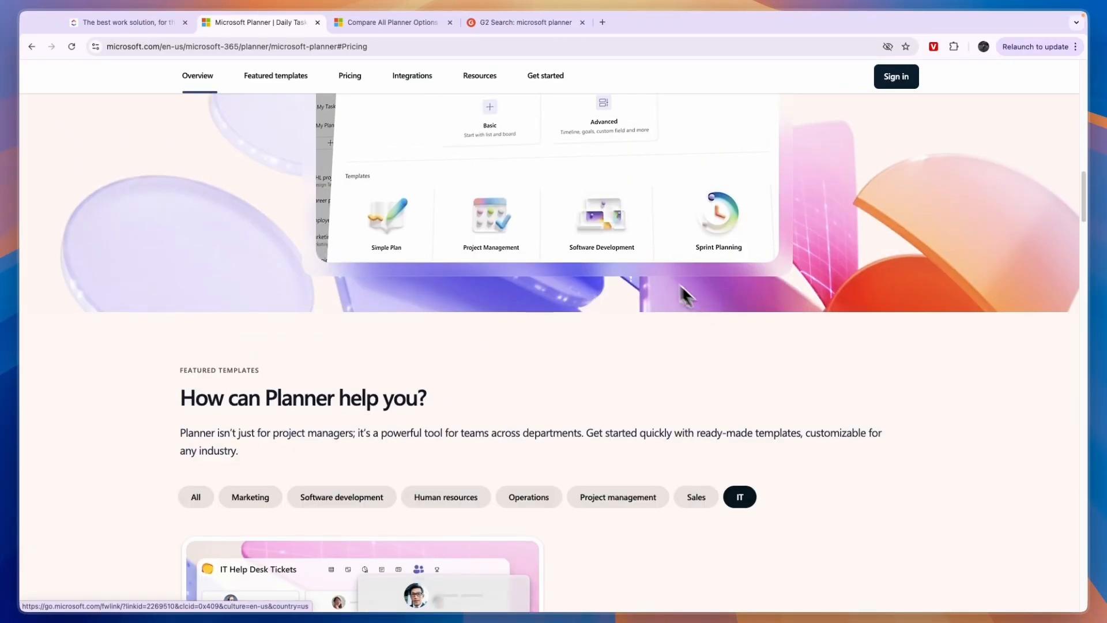
pyautogui.click(133, 22)
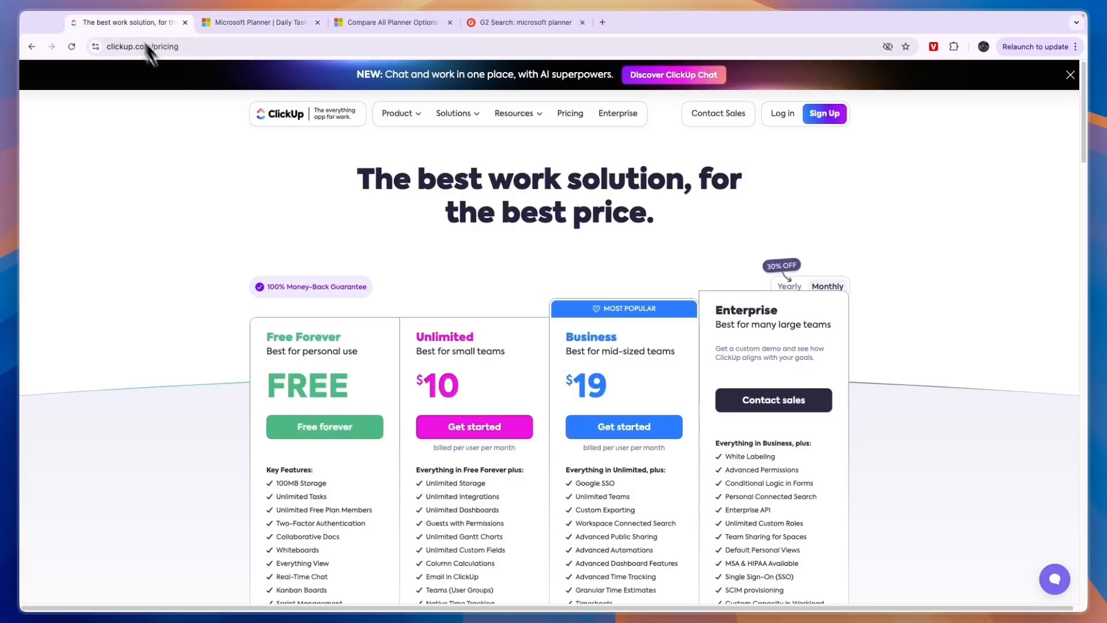
pyautogui.moveTo(383, 187)
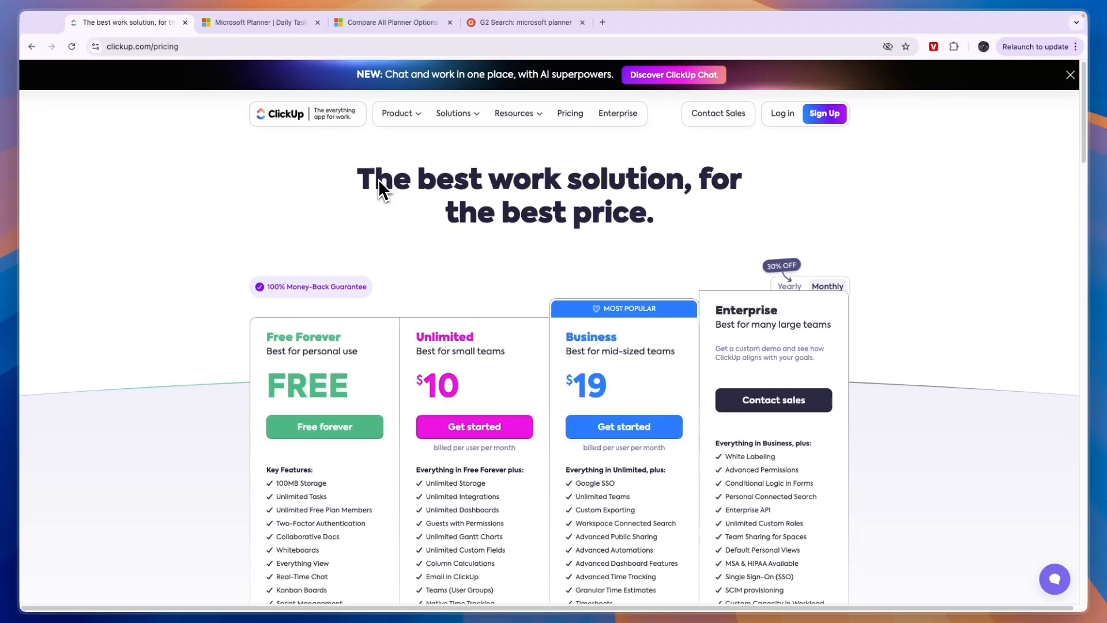
pyautogui.click(260, 22)
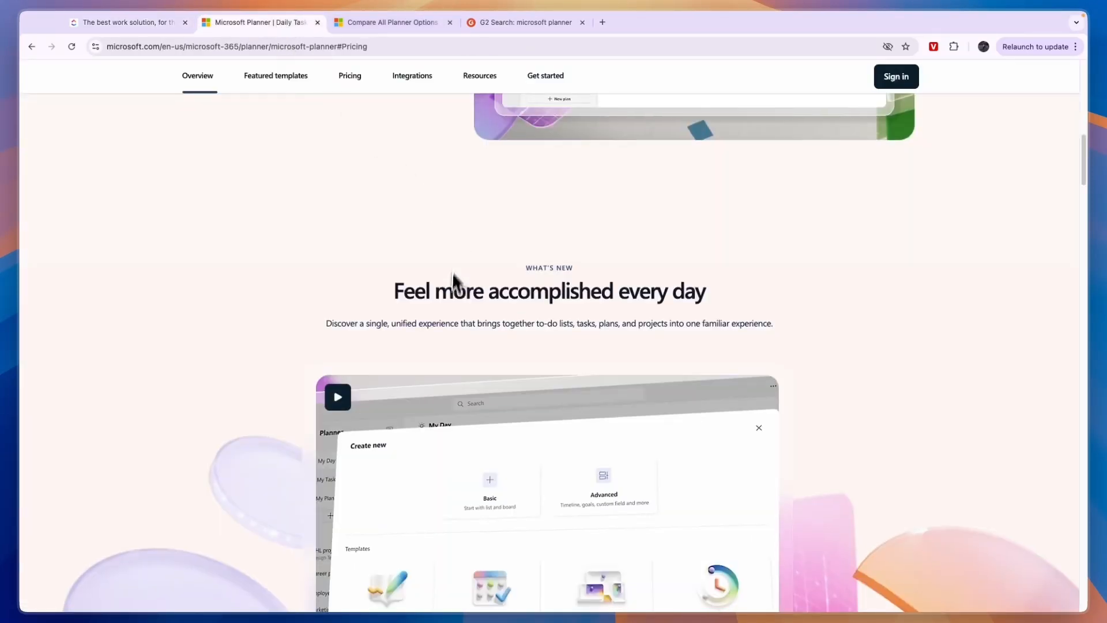
pyautogui.scroll(-3)
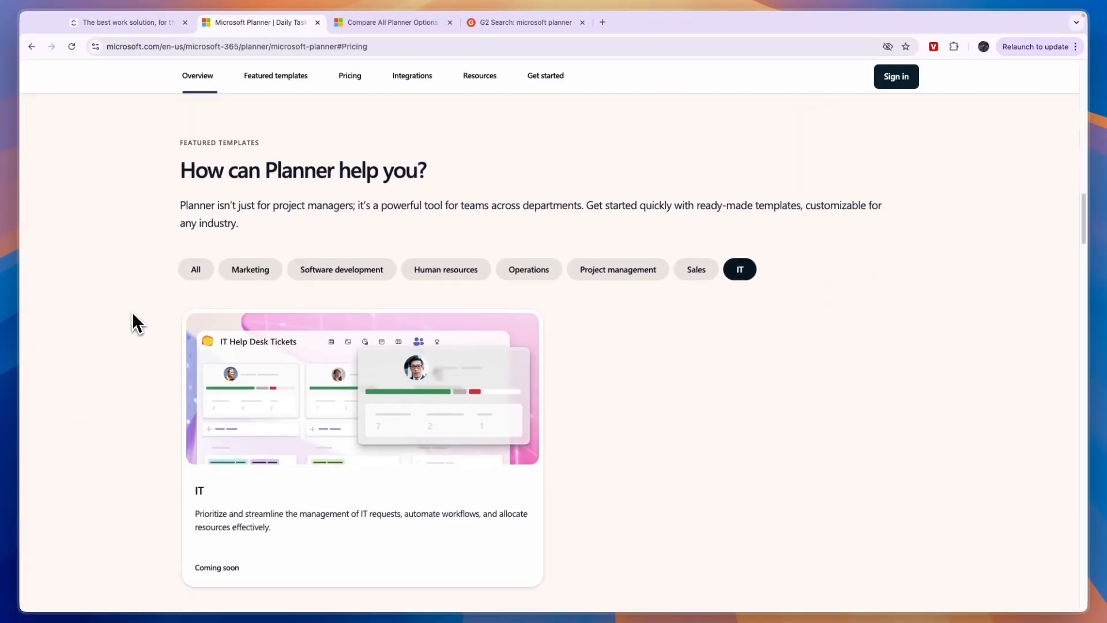
pyautogui.scroll(-3)
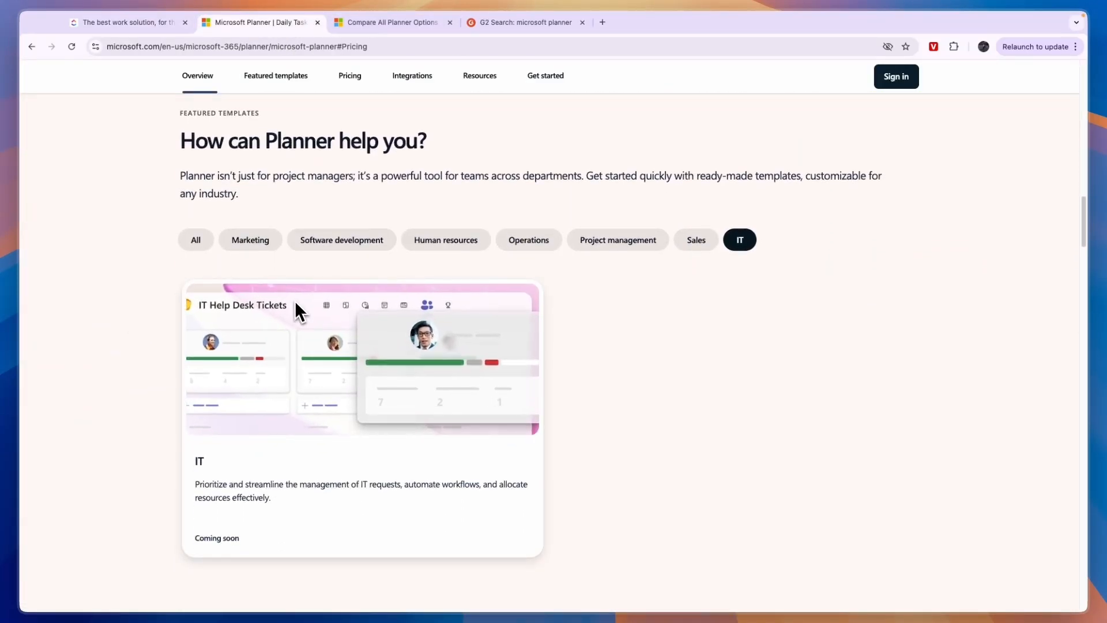
# Step: Search G2 for 'clickup' in place of the Microsoft Planner results
pyautogui.click(525, 22)
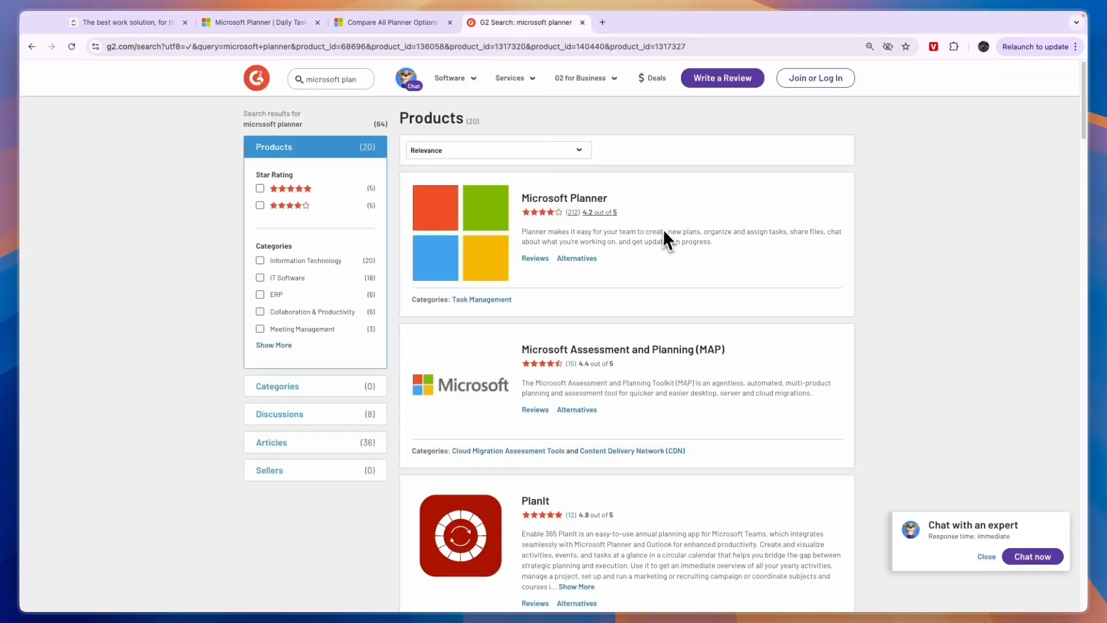
pyautogui.moveTo(570, 219)
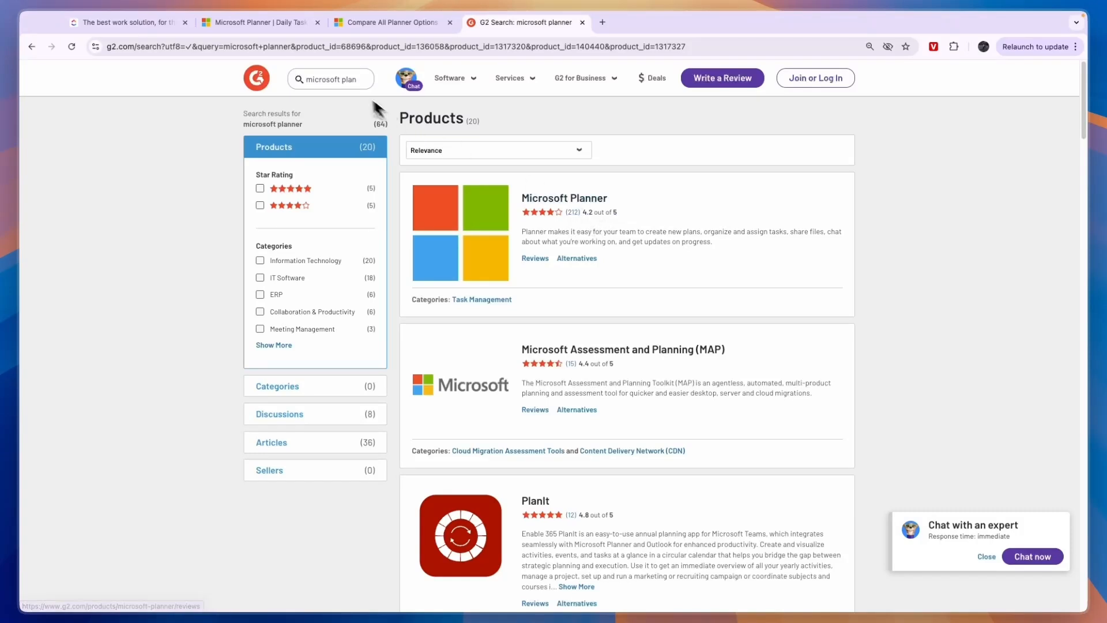
pyautogui.write('clickup')
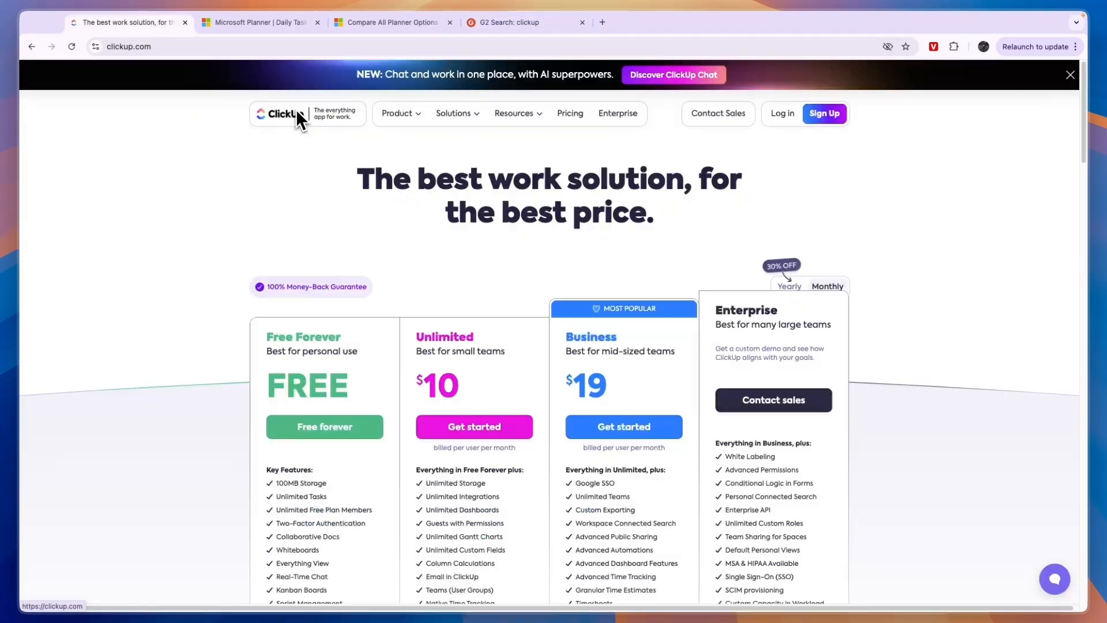
# Step: Load the ClickUp homepage and scroll to its 'Save time and get more done' collaboration section
pyautogui.click(279, 113)
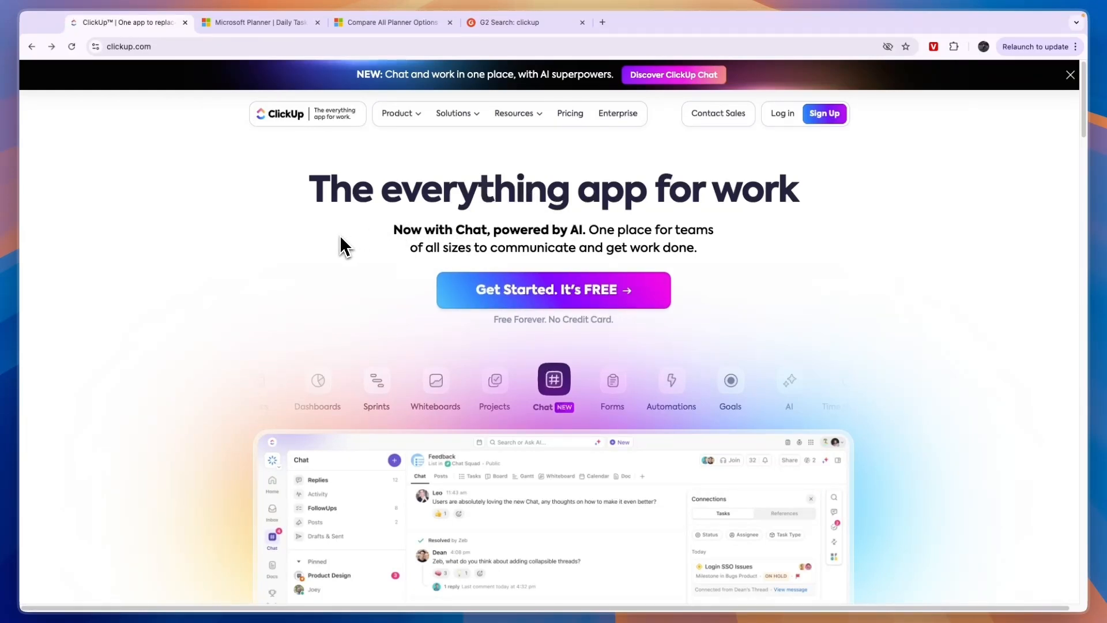
pyautogui.click(258, 22)
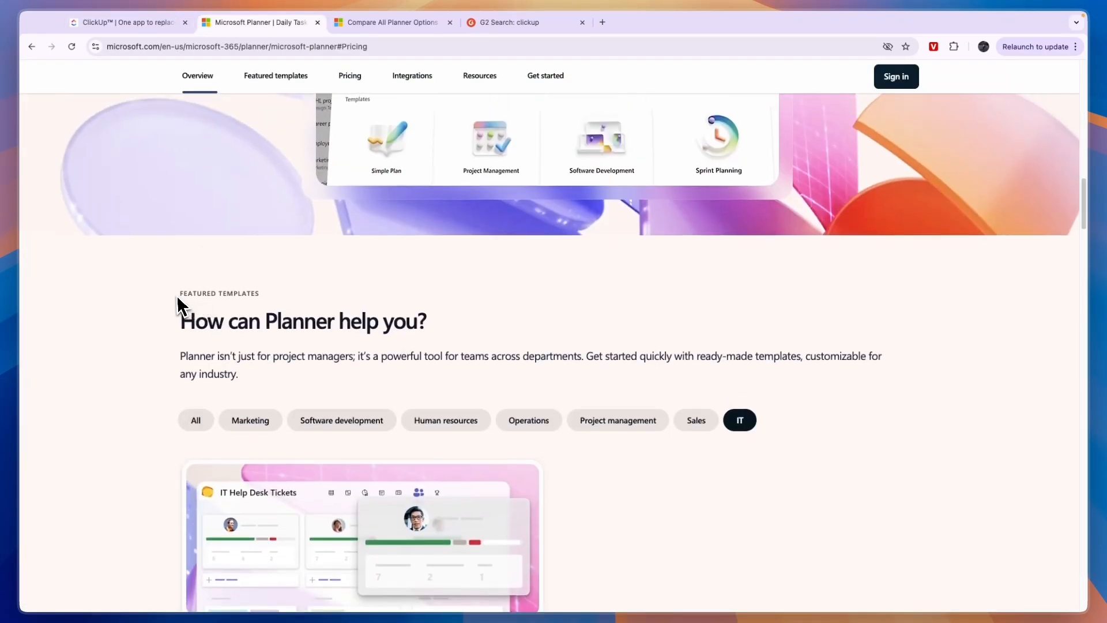
pyautogui.scroll(-3)
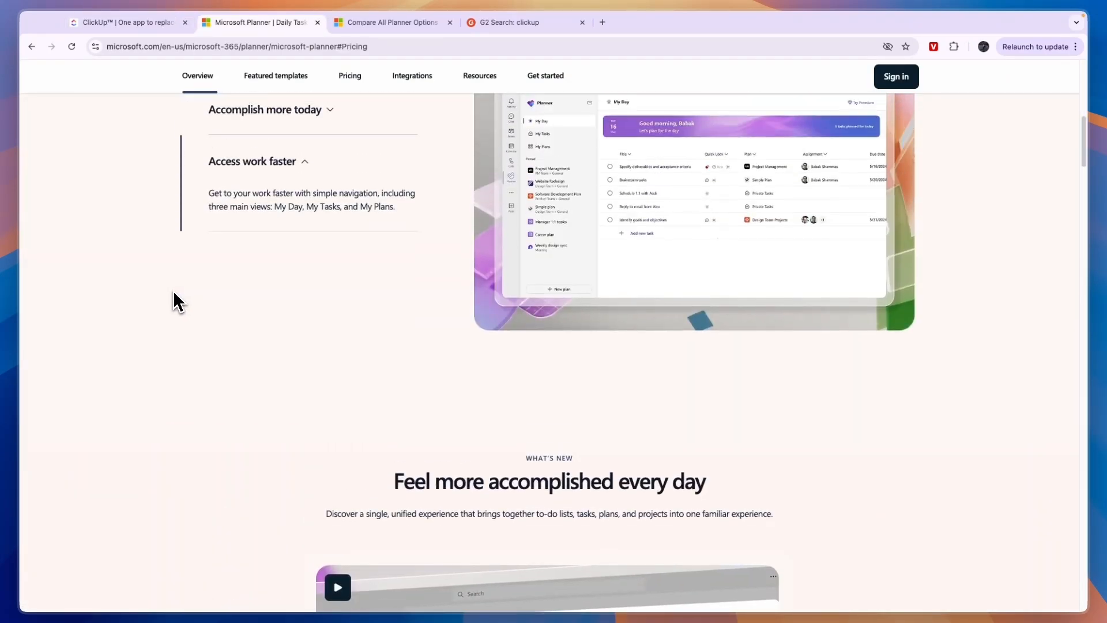
pyautogui.click(127, 22)
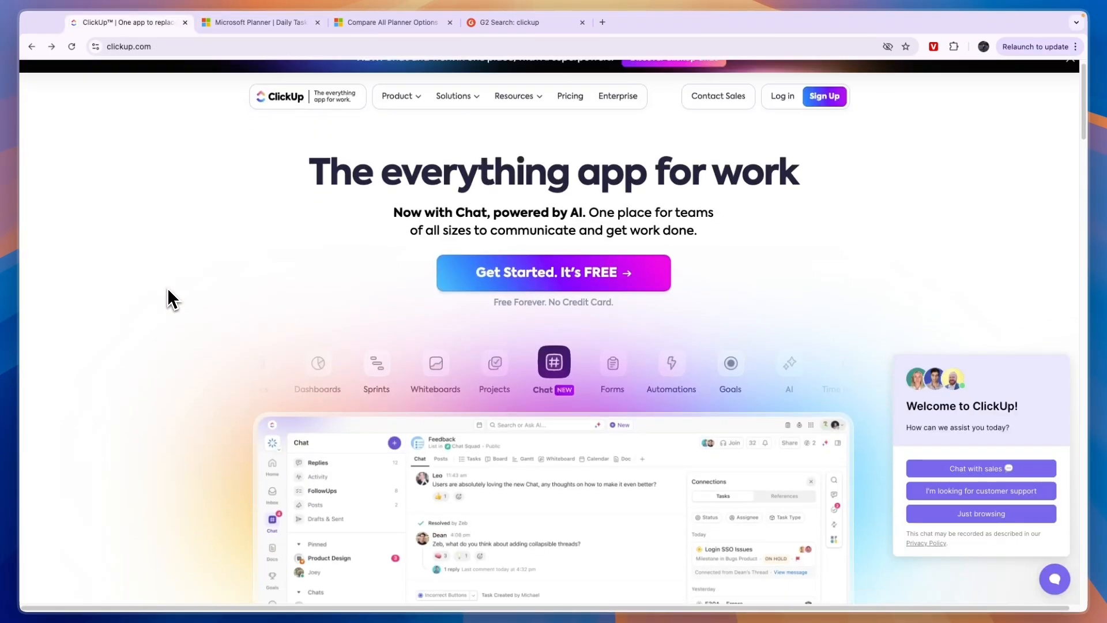
pyautogui.scroll(-3)
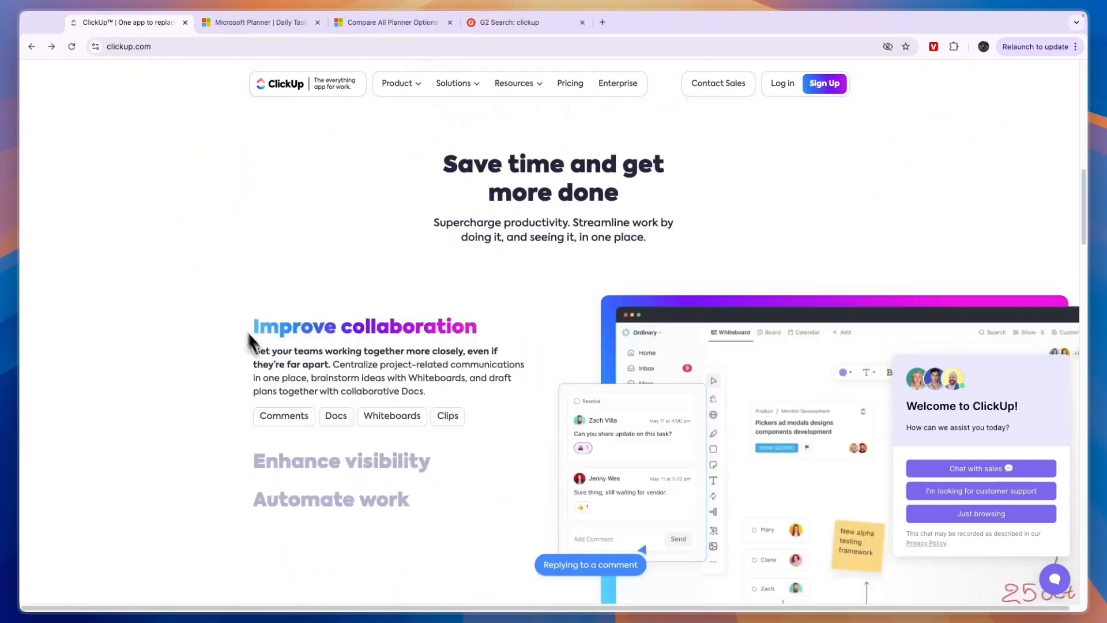
pyautogui.scroll(-3)
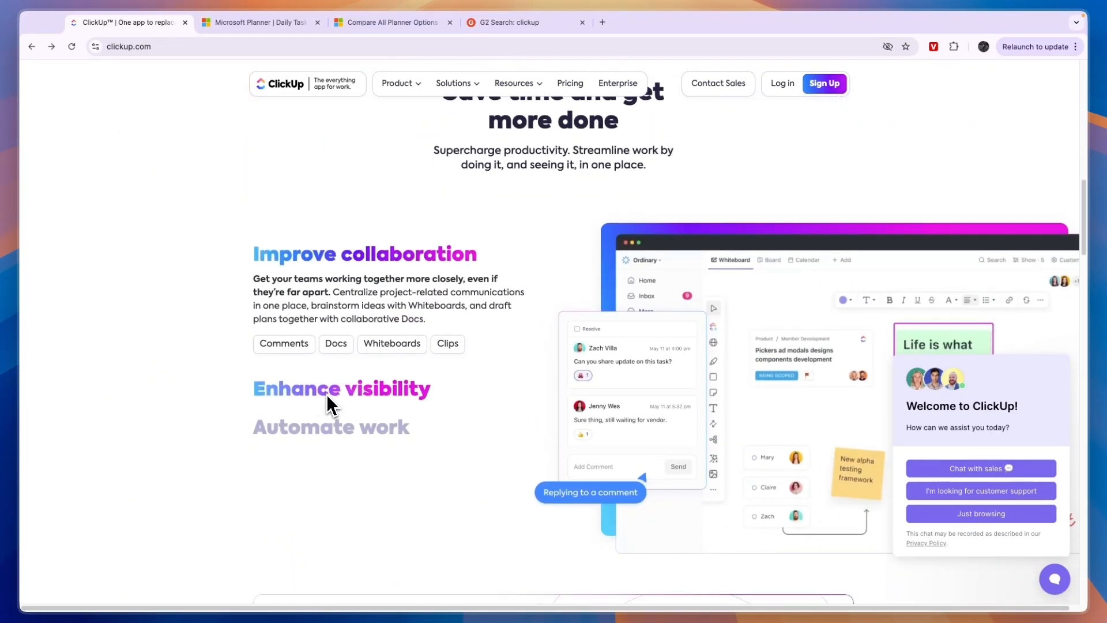